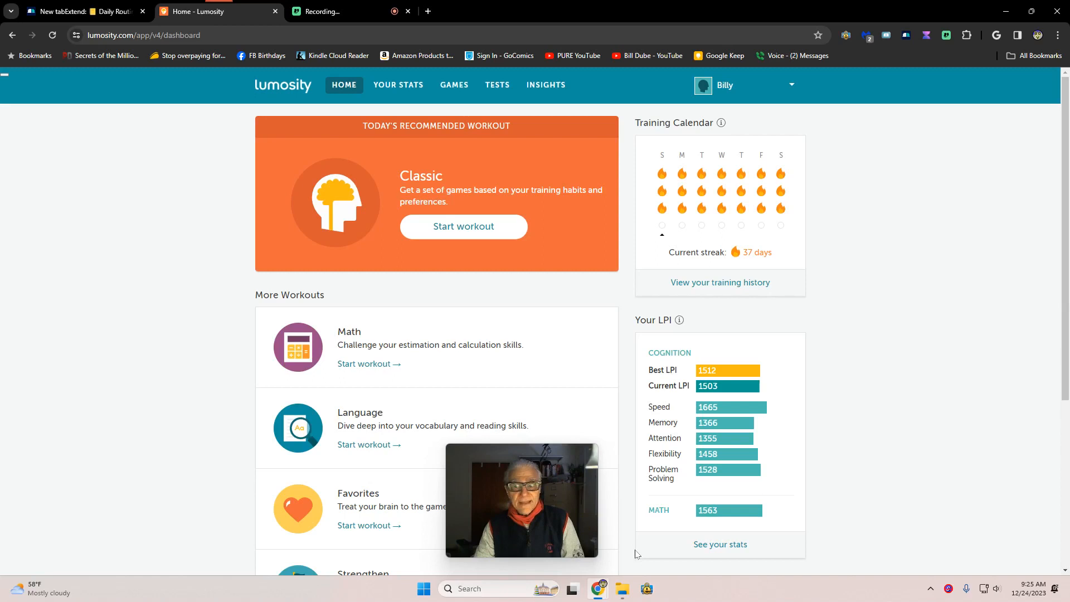
{"action": "mouse_move", "coordinate": [735, 526]}
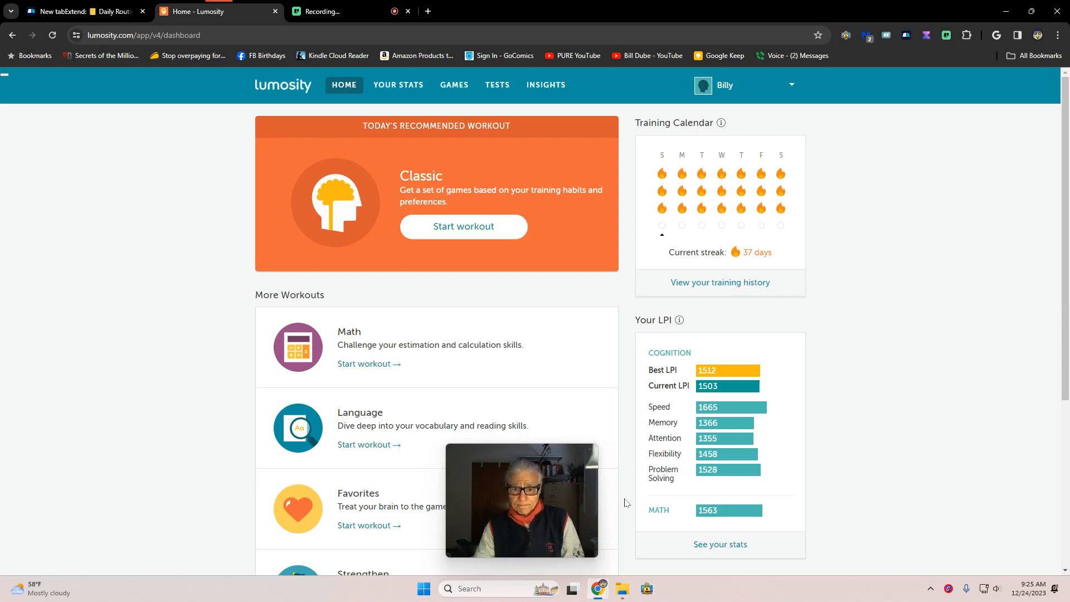
{"action": "mouse_move", "coordinate": [558, 476]}
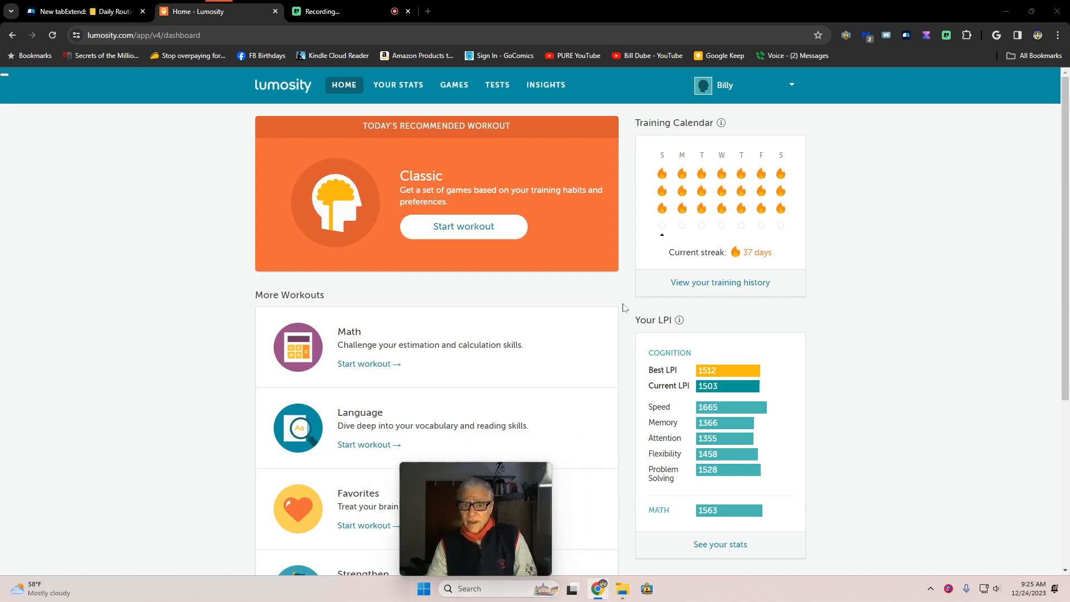
{"action": "mouse_move", "coordinate": [369, 364]}
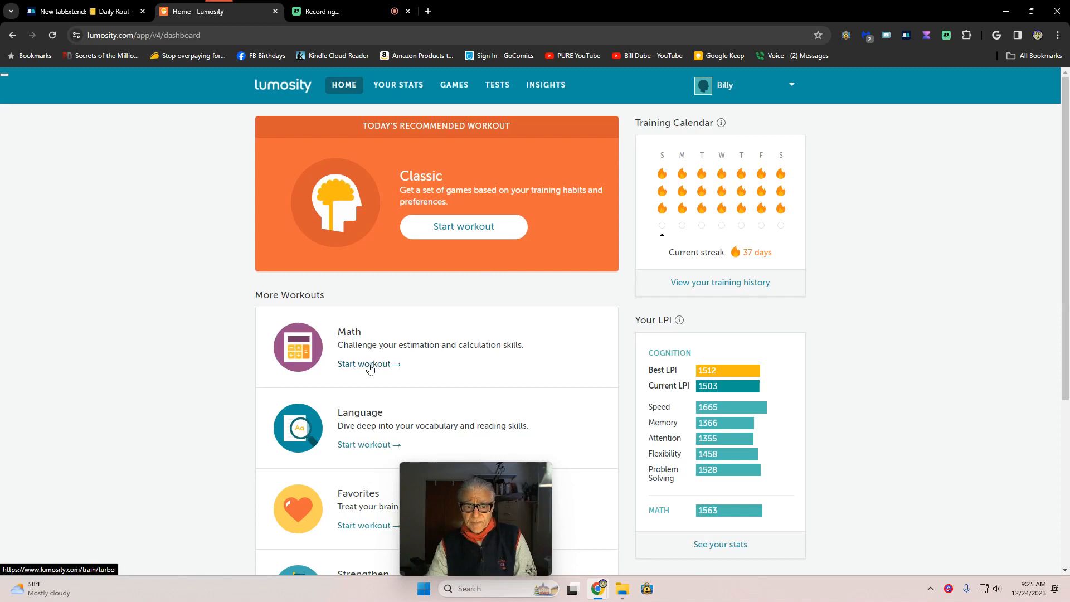
- Start the Math workout and submit a check-in of 7 hours of sleep and an okay mood
{"action": "left_click", "coordinate": [463, 227]}
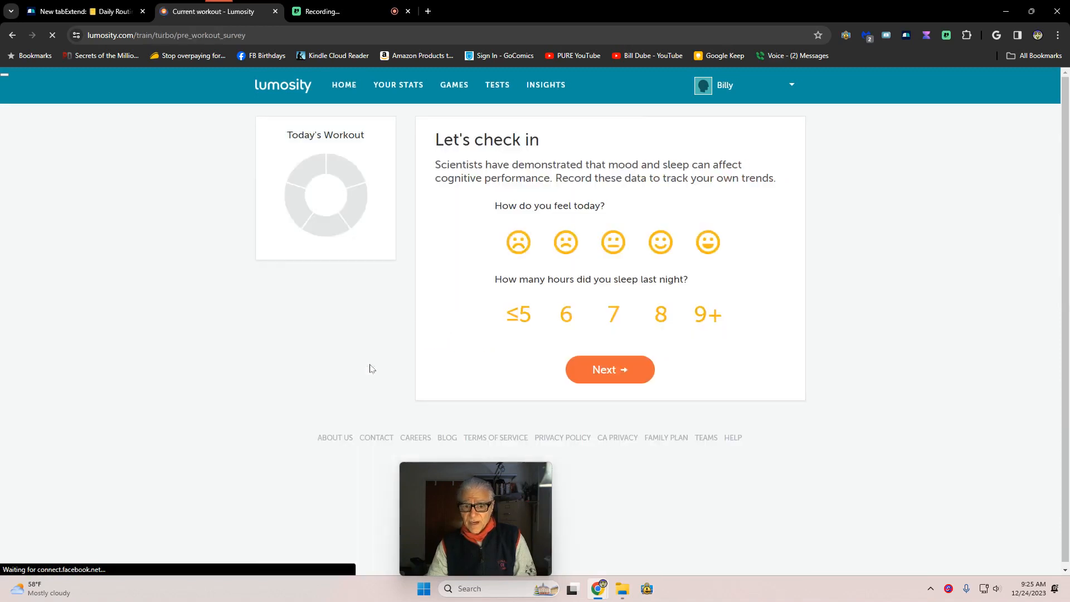
{"action": "left_click", "coordinate": [611, 314]}
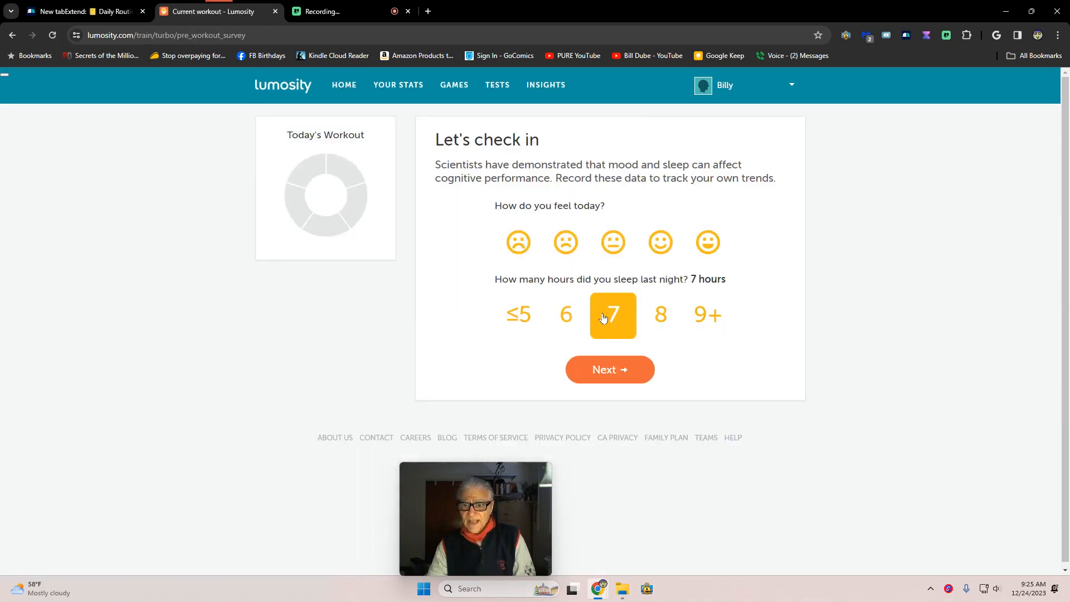
{"action": "left_click", "coordinate": [612, 243]}
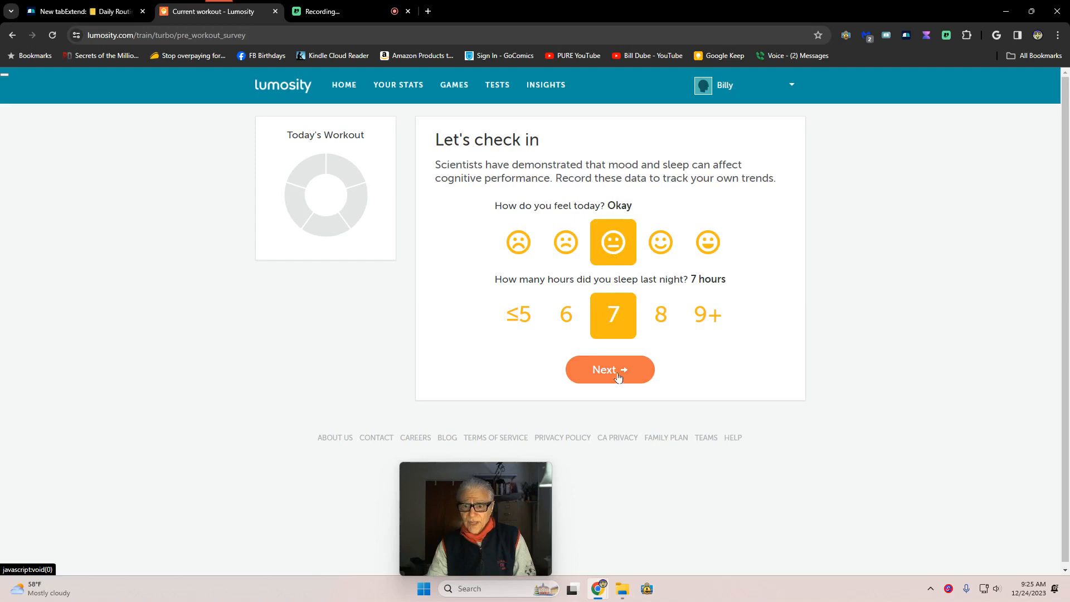
{"action": "left_click", "coordinate": [608, 368]}
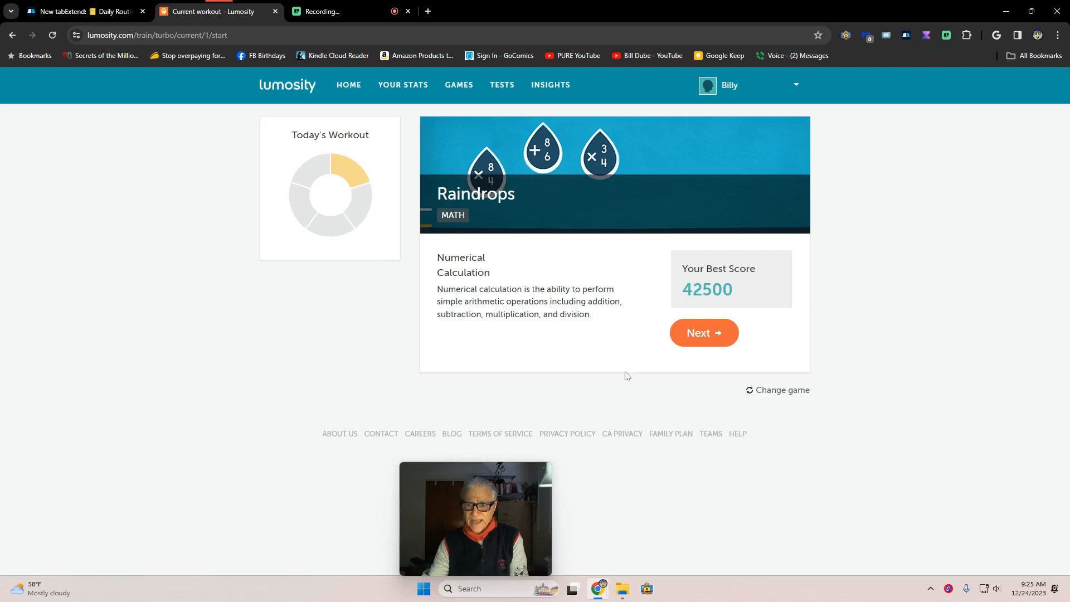
{"action": "mouse_move", "coordinate": [644, 388]}
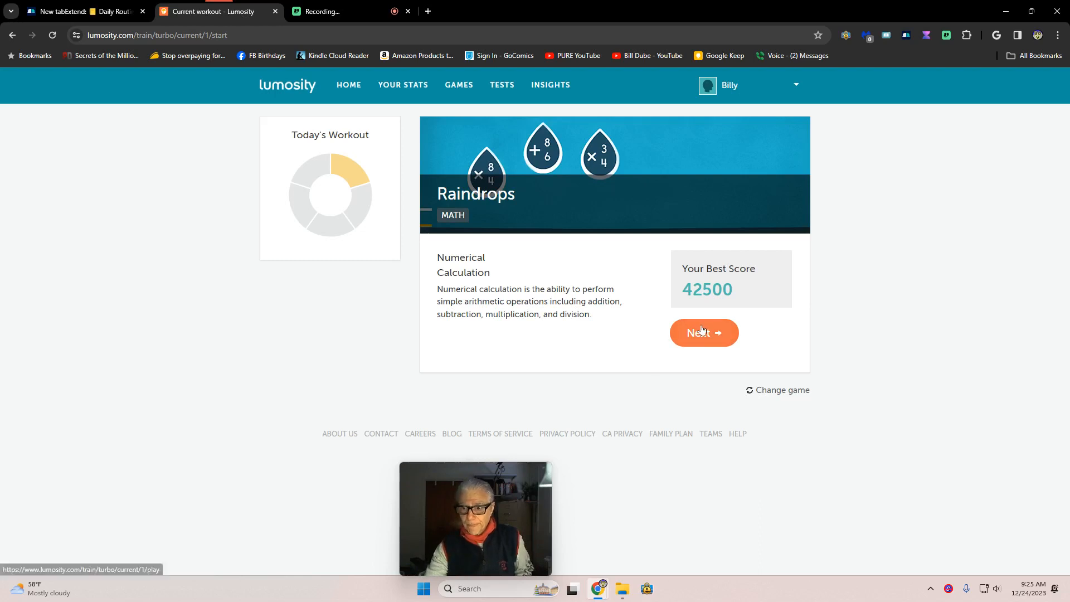
- Play a Raindrops round, finishing with 32,500 points, 65 correct, 94% accuracy
{"action": "left_click", "coordinate": [704, 333]}
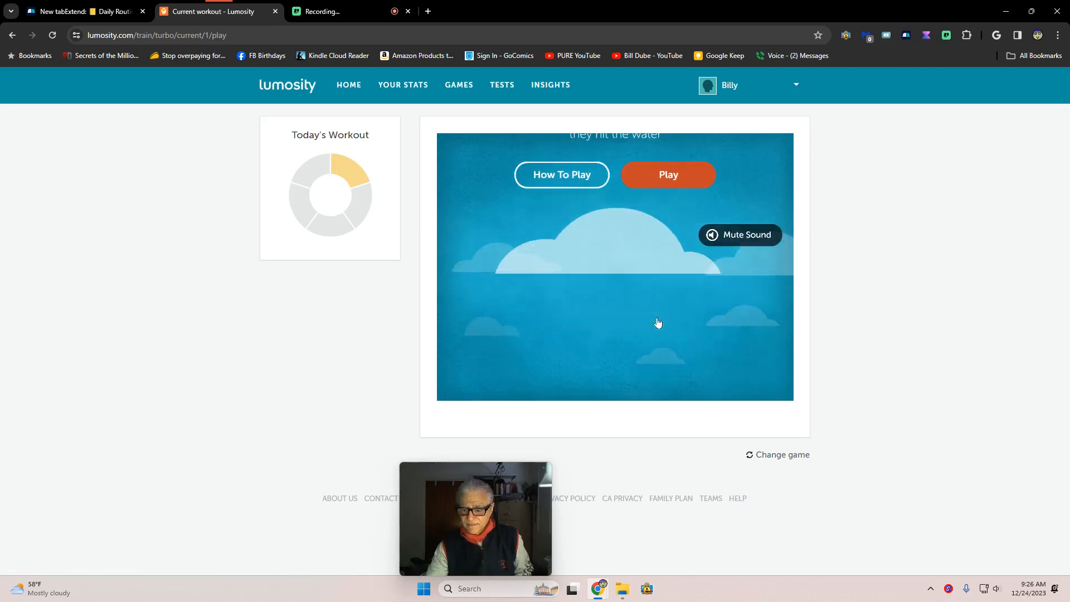
{"action": "left_click", "coordinate": [667, 174]}
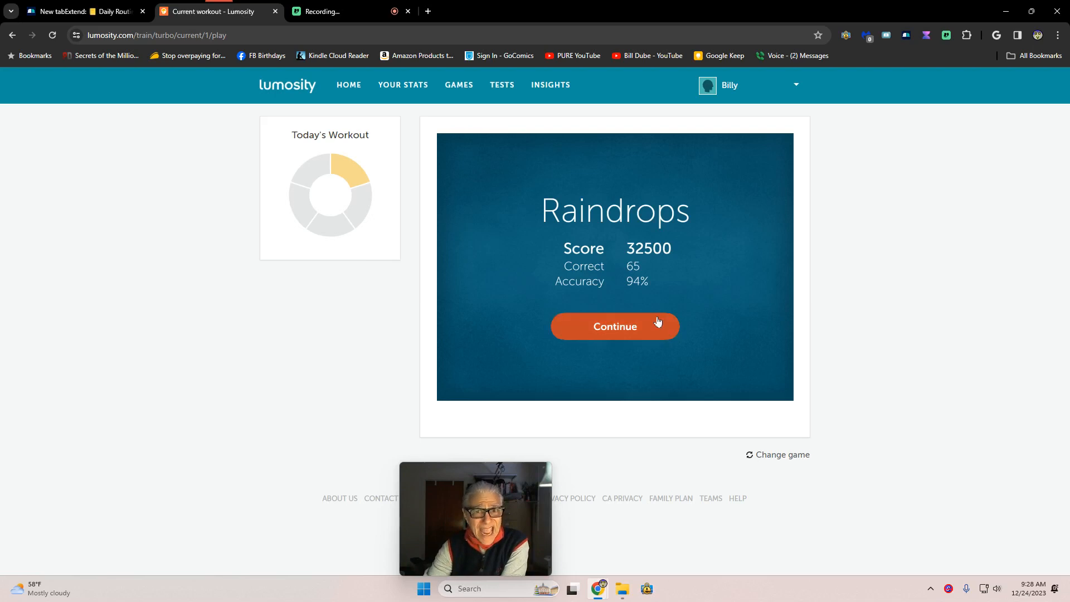
{"action": "mouse_move", "coordinate": [634, 345]}
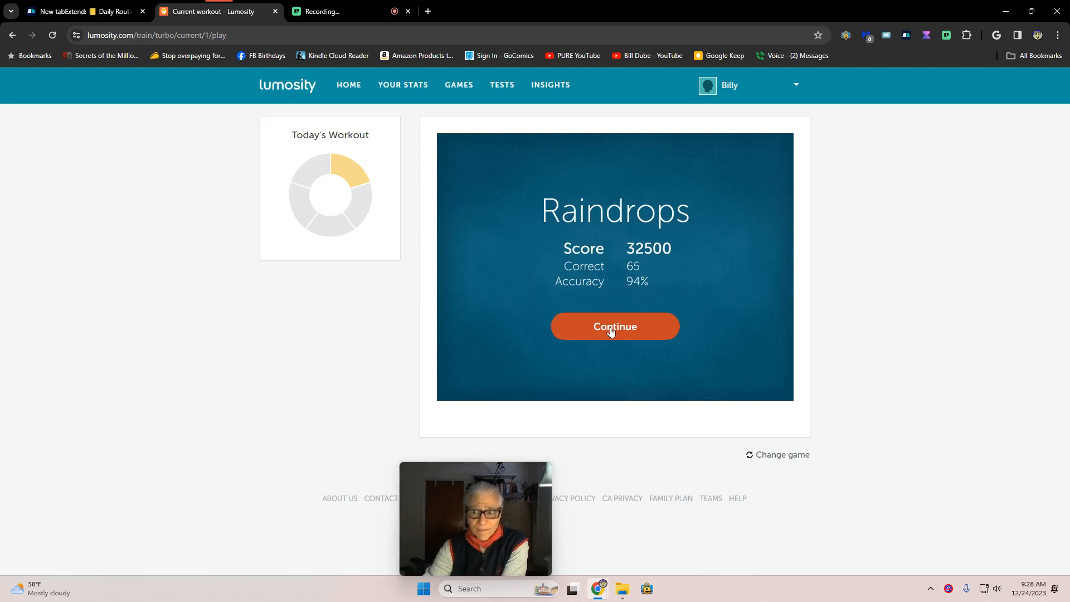
- Leave the Raindrops score summary and advance to the Chalkboard Challenge intro
{"action": "left_click", "coordinate": [613, 326]}
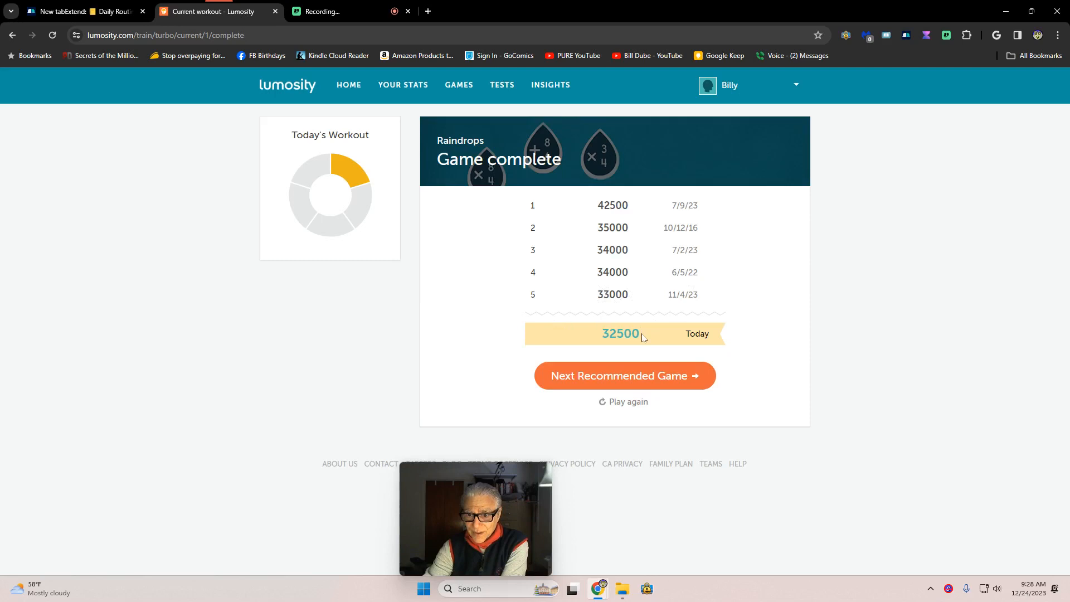
{"action": "left_click", "coordinate": [623, 374]}
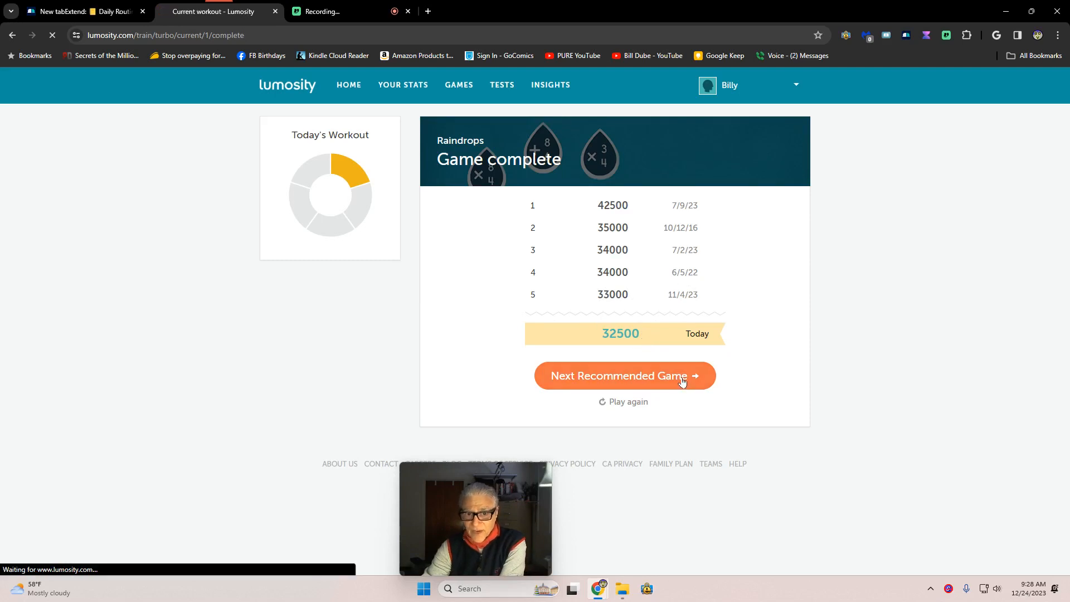
{"action": "left_click", "coordinate": [624, 375]}
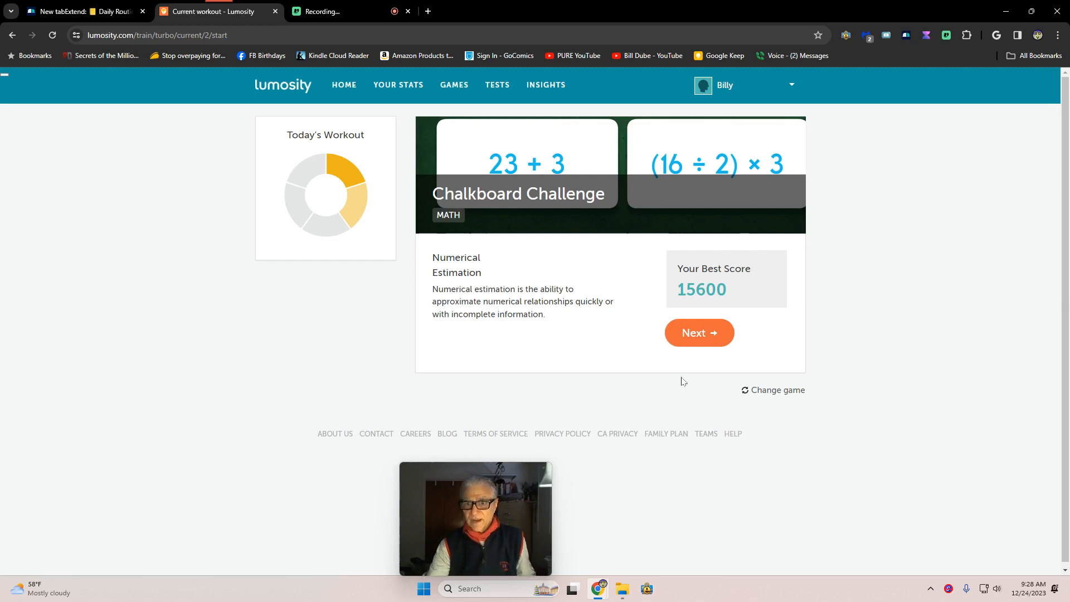
{"action": "mouse_move", "coordinate": [681, 391]}
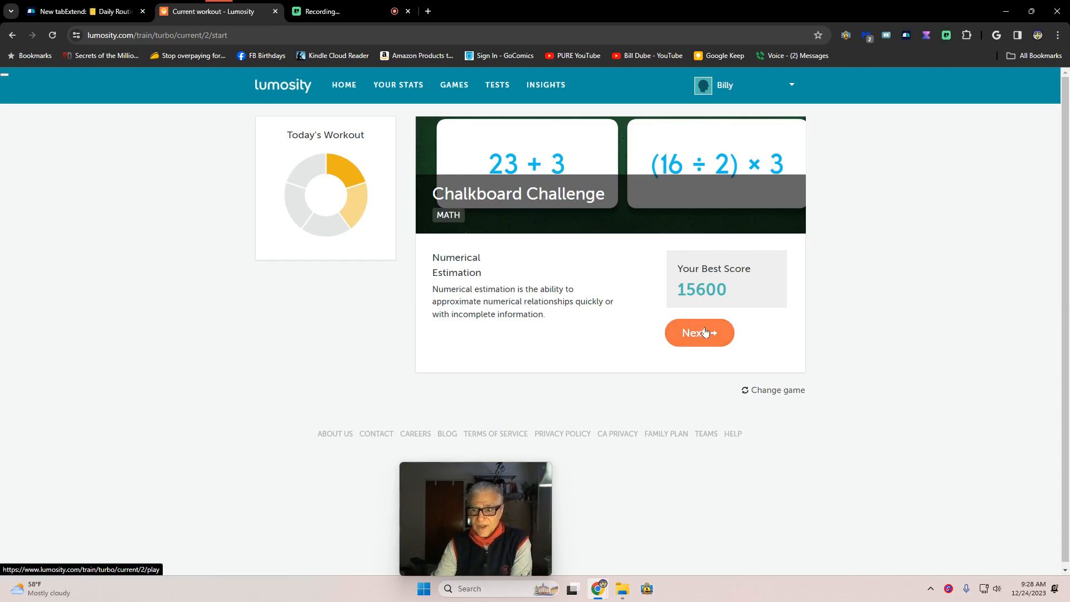
- Play Chalkboard Challenge to 8,300 points at level 5, 27 of 31 correct
{"action": "left_click", "coordinate": [699, 332]}
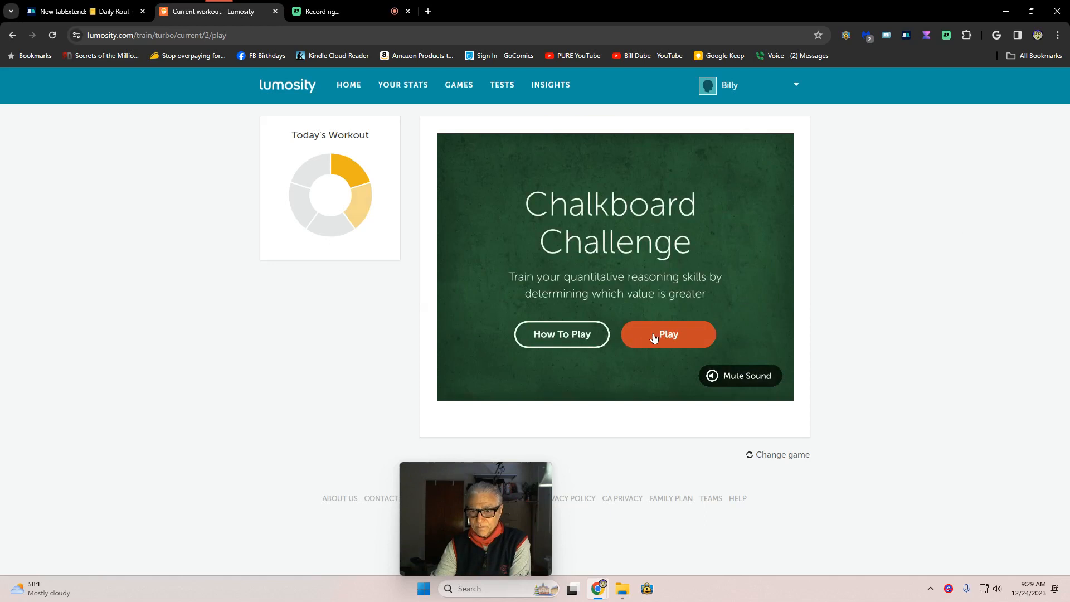
{"action": "left_click", "coordinate": [667, 334]}
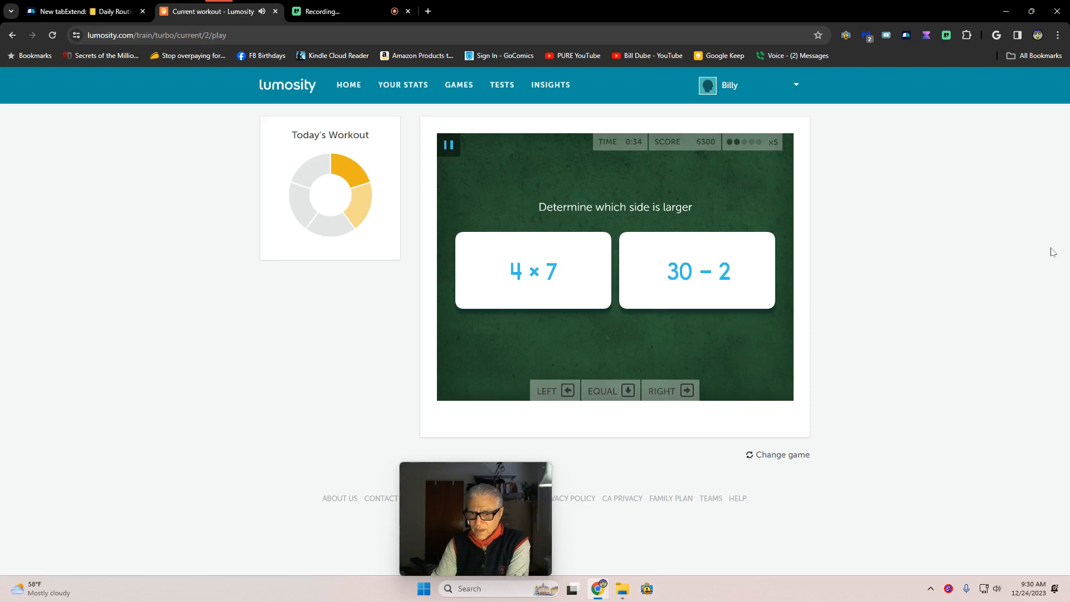
{"action": "left_click", "coordinate": [531, 270]}
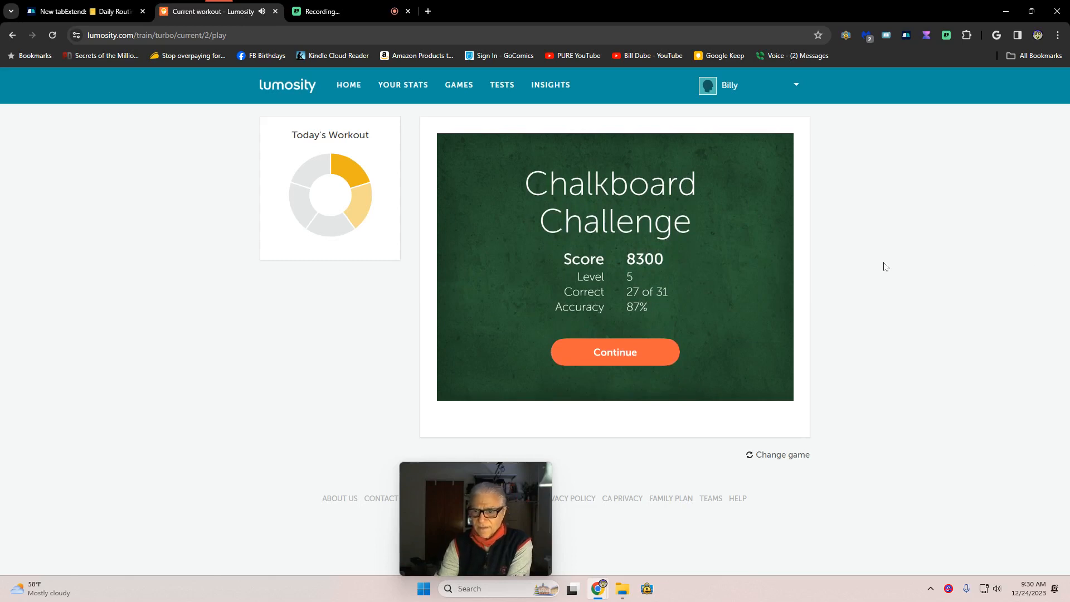
- Leave the Chalkboard Challenge results and bring up the Halve Your Cake start screen
{"action": "left_click", "coordinate": [613, 352]}
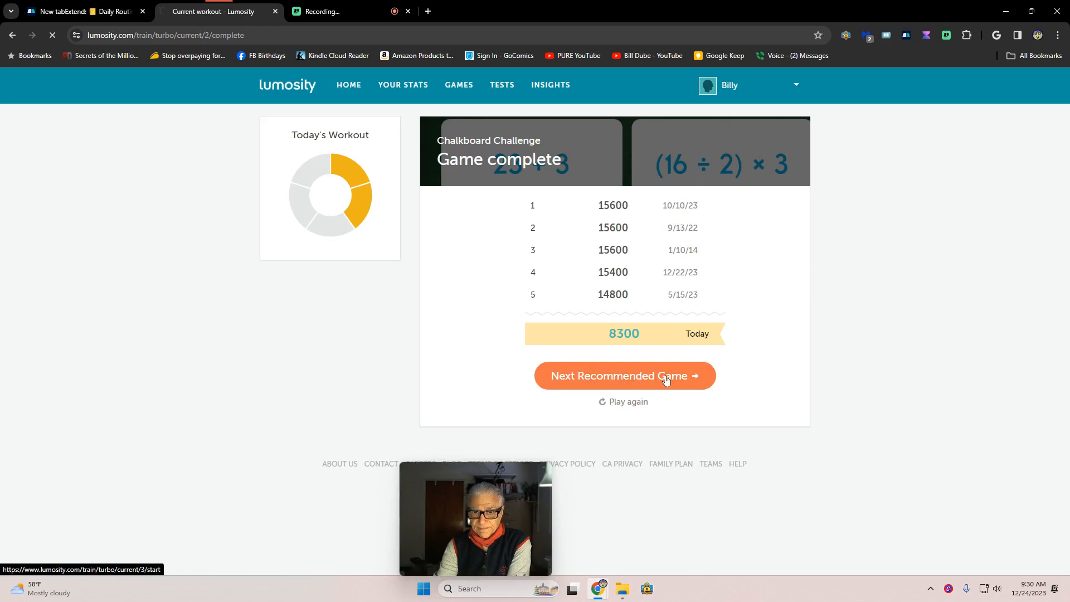
{"action": "left_click", "coordinate": [623, 375]}
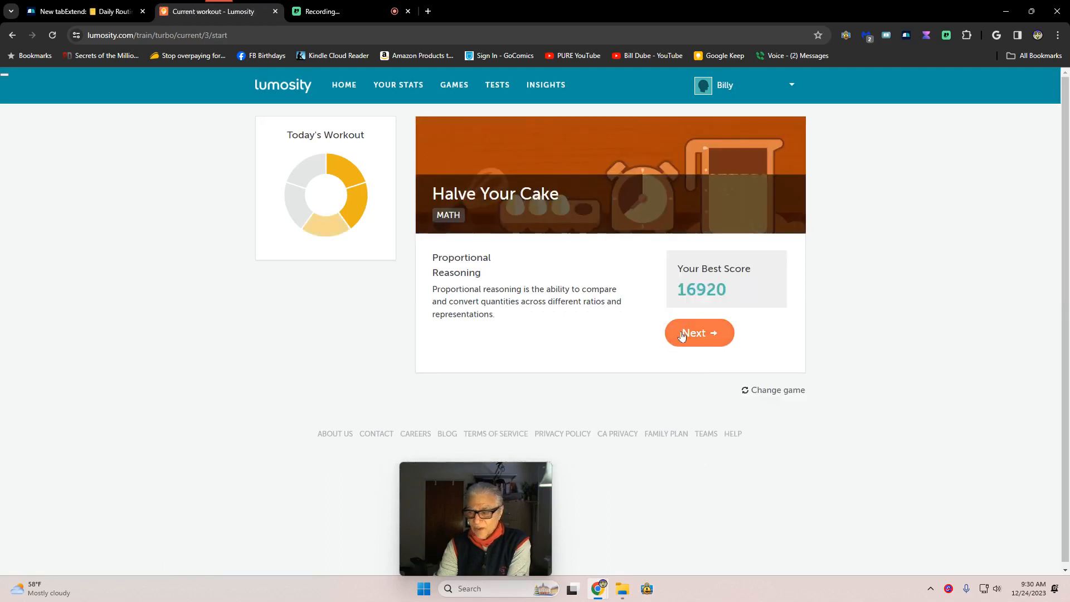
{"action": "left_click", "coordinate": [699, 333]}
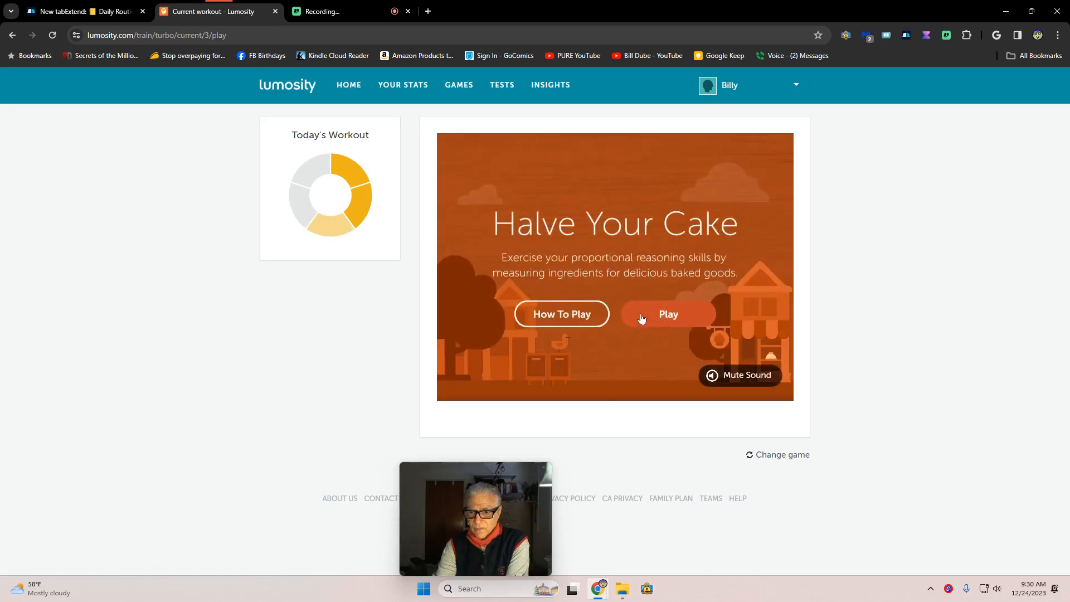
- Play Halve Your Cake until the clock runs out, scoring 11,850
{"action": "left_click", "coordinate": [668, 314]}
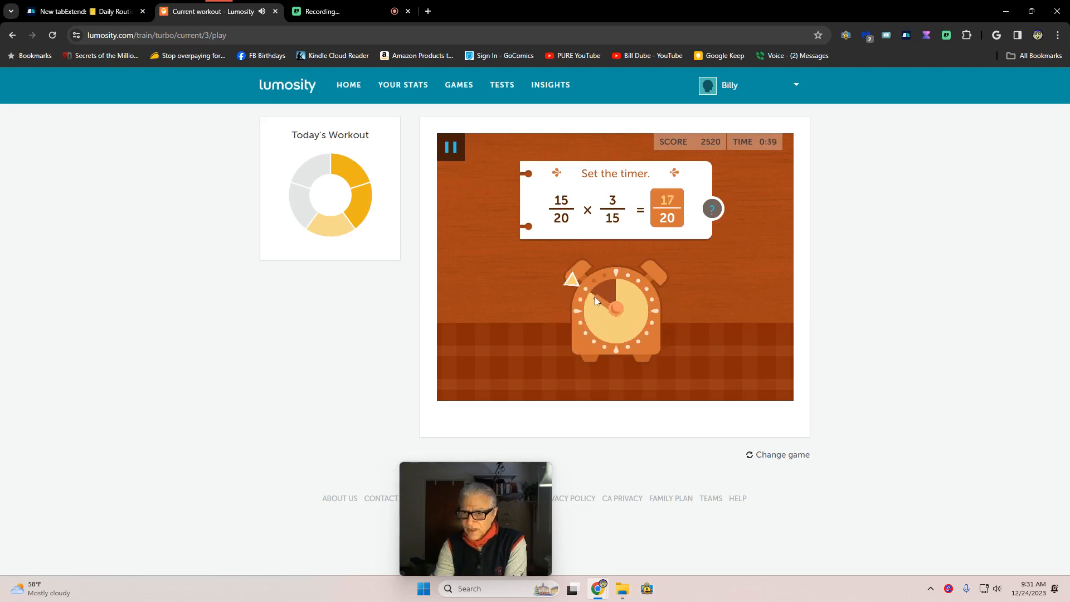
{"action": "mouse_move", "coordinate": [591, 317]}
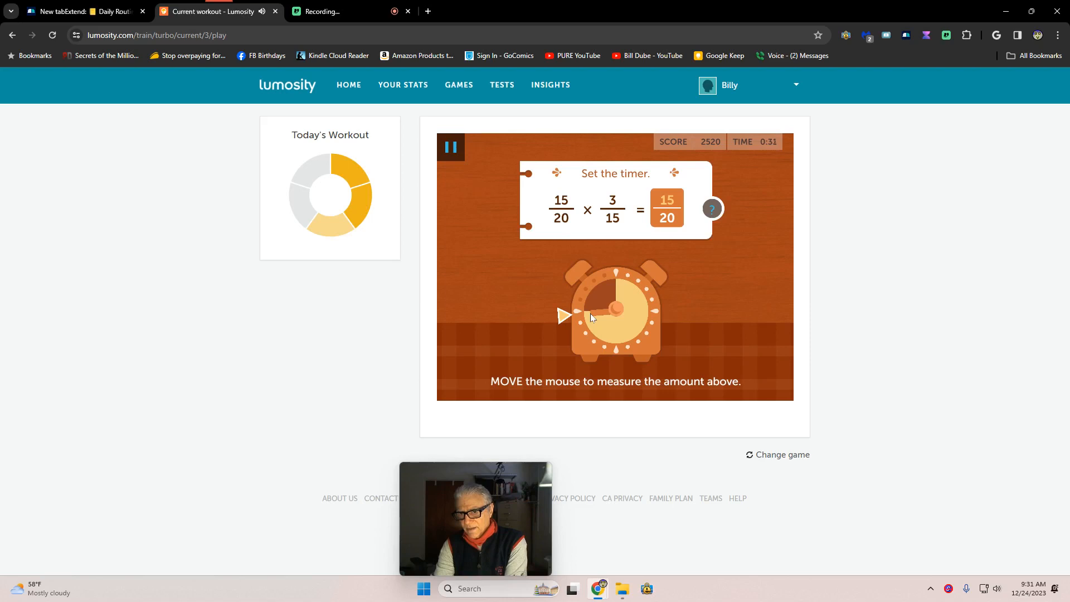
{"action": "mouse_move", "coordinate": [674, 236]}
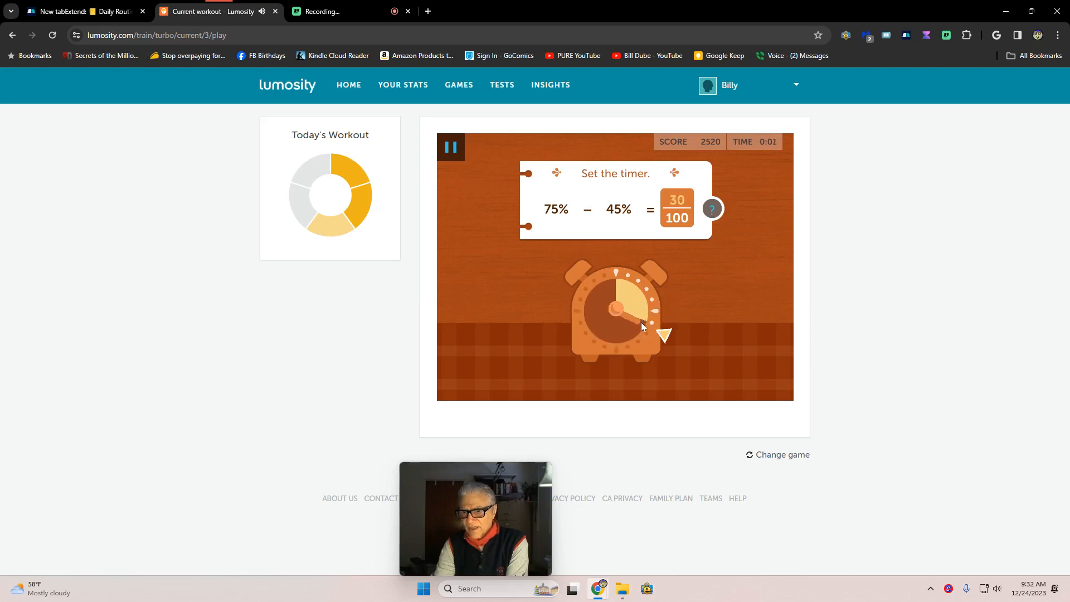
{"action": "left_click", "coordinate": [627, 317]}
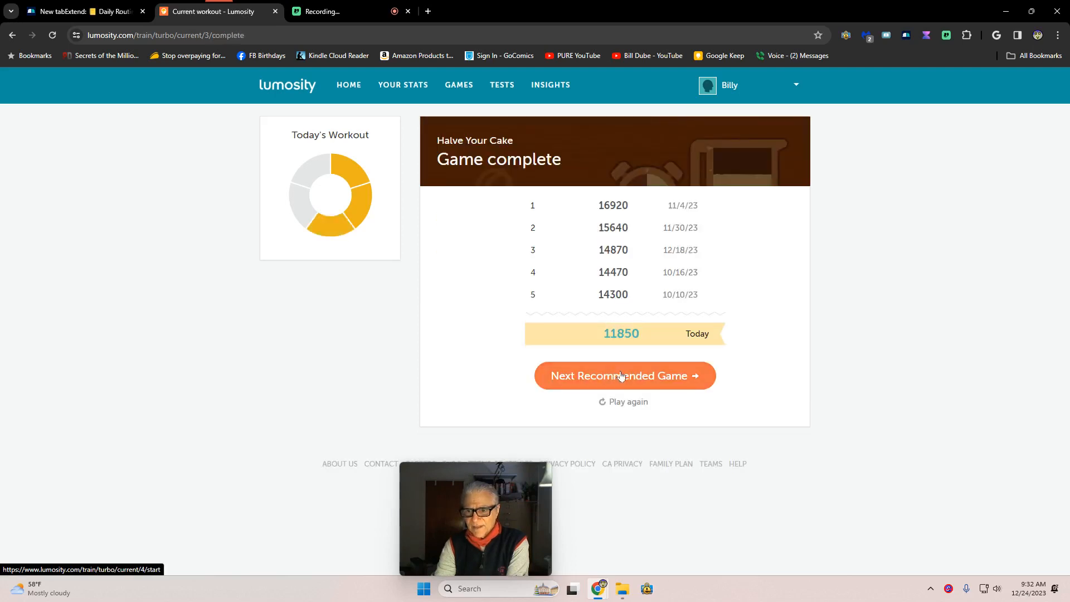
- Proceed from the Halve Your Cake results to the Top That intro
{"action": "left_click", "coordinate": [623, 375]}
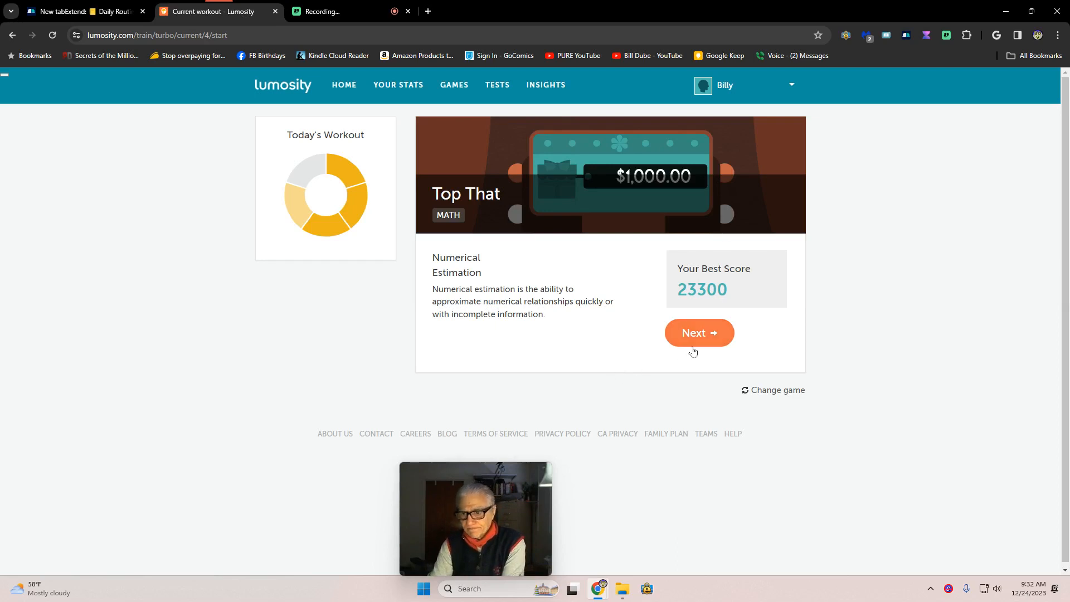
- Advance past the Top That overview to its start screen
{"action": "left_click", "coordinate": [698, 333]}
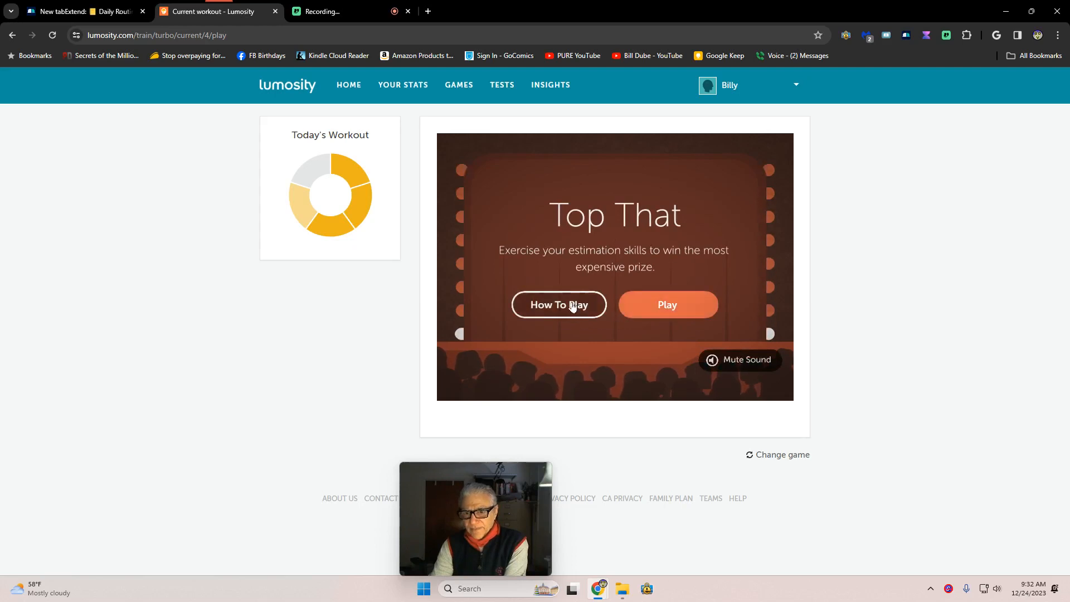
- Complete the Top That tutorial, swapping from the $6.00 prize up to the marked-up best pick
{"action": "left_click", "coordinate": [558, 304]}
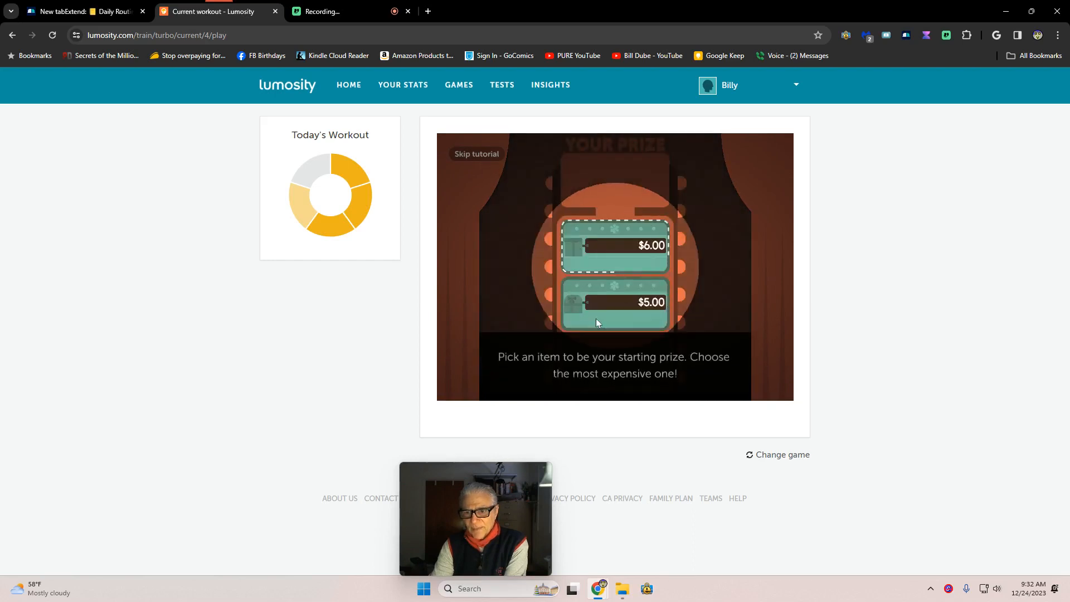
{"action": "left_click", "coordinate": [614, 245]}
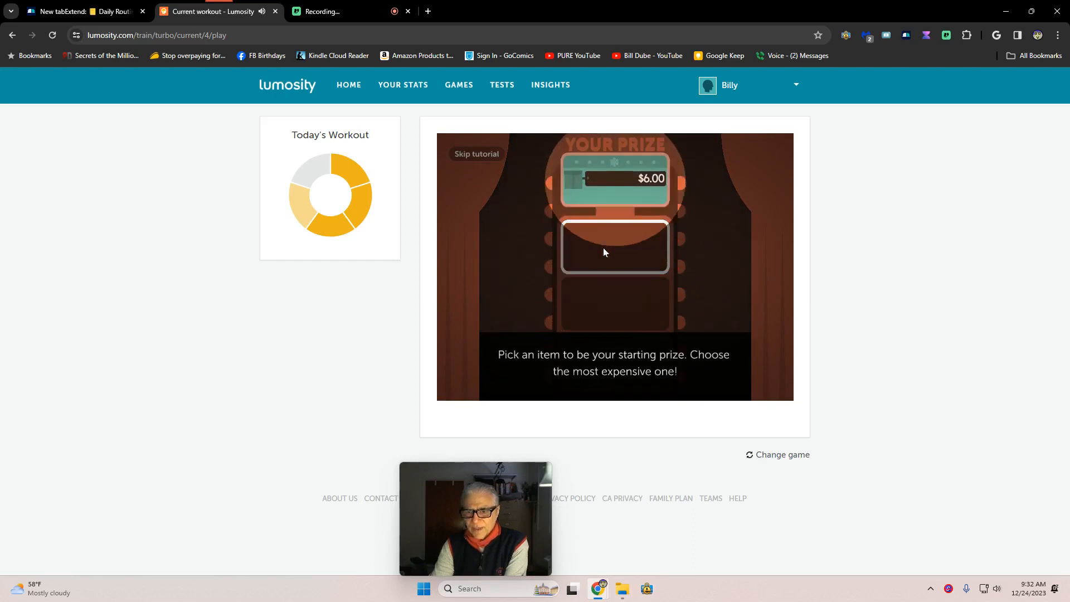
{"action": "left_click", "coordinate": [614, 179]}
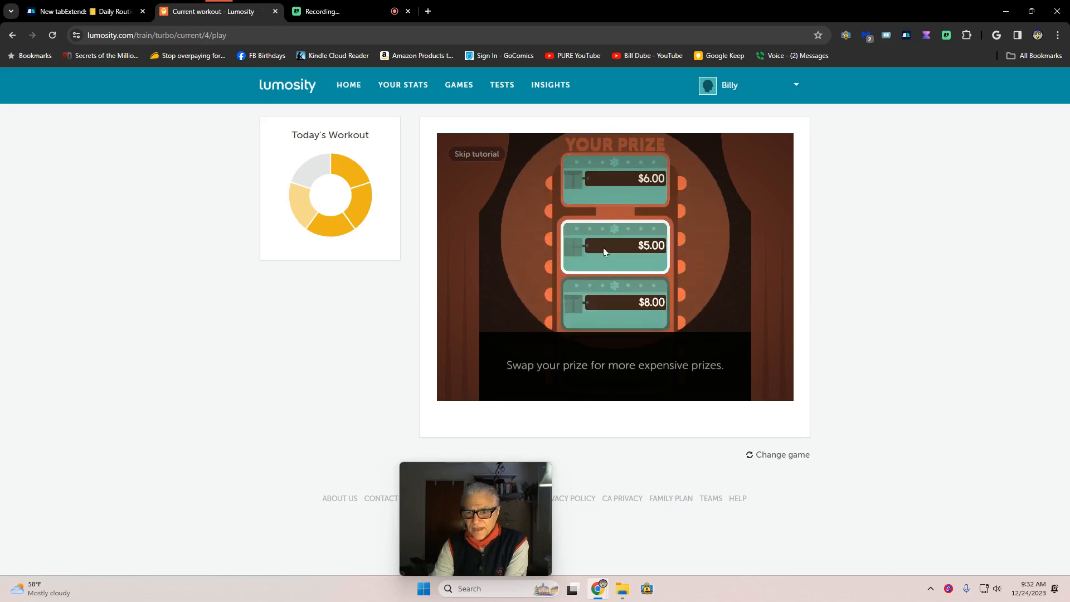
{"action": "left_click", "coordinate": [613, 302]}
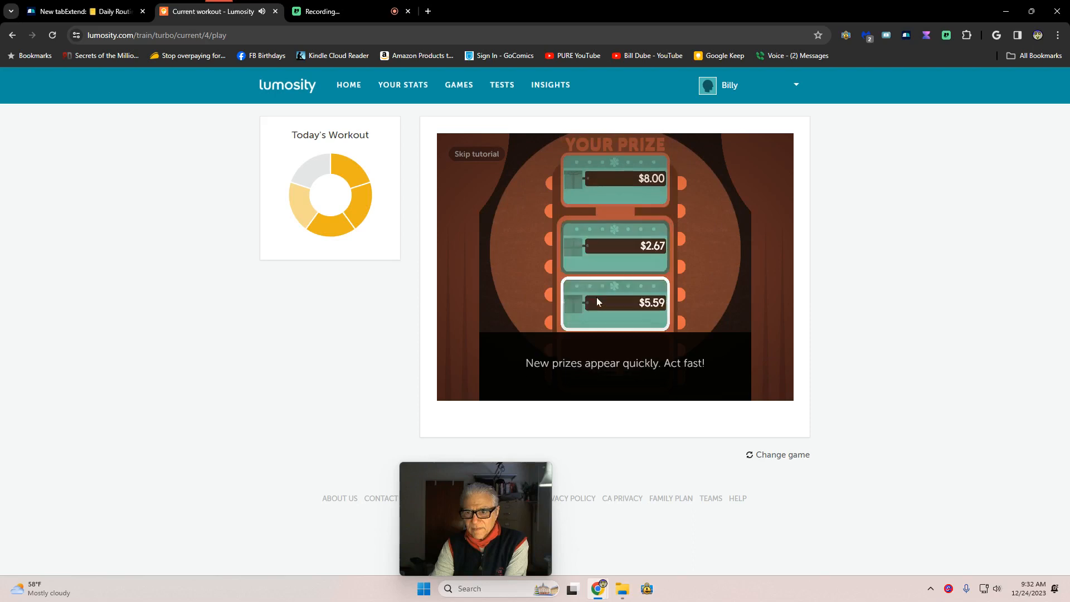
{"action": "left_click", "coordinate": [613, 302]}
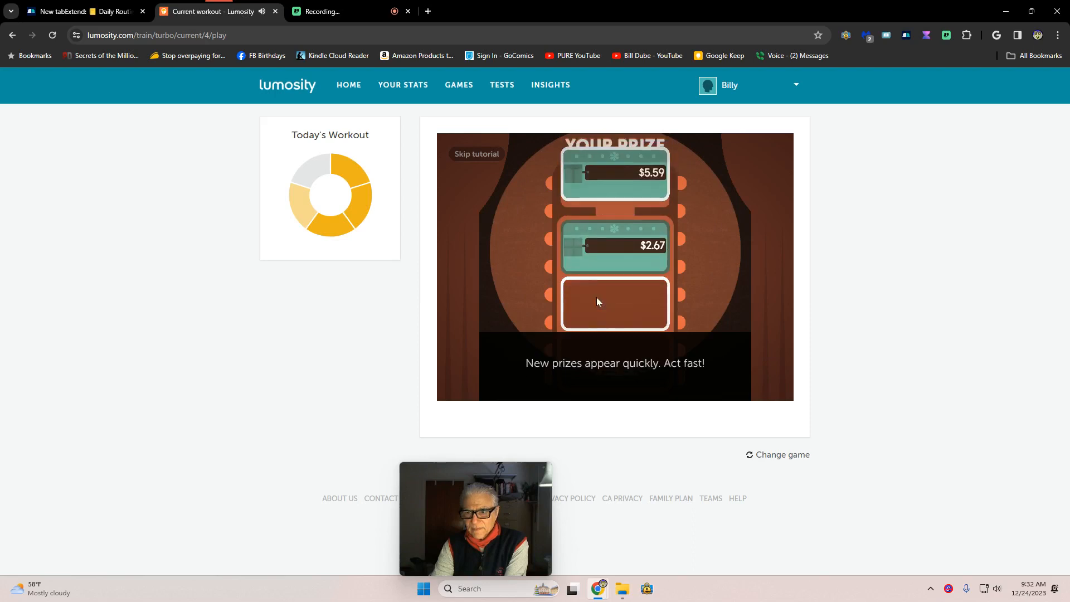
{"action": "left_click", "coordinate": [613, 302]}
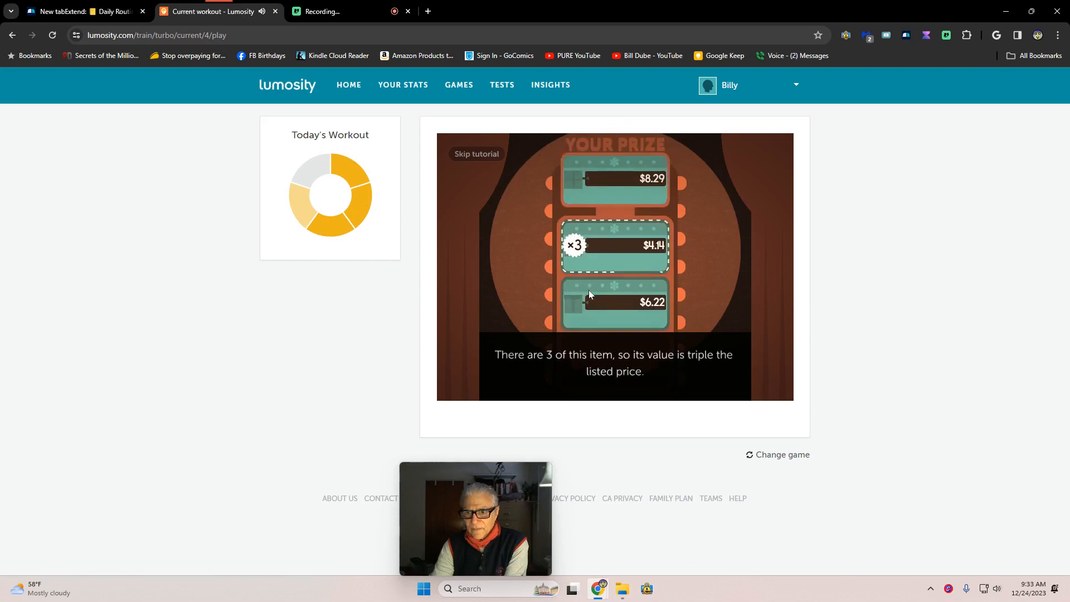
{"action": "left_click", "coordinate": [612, 246]}
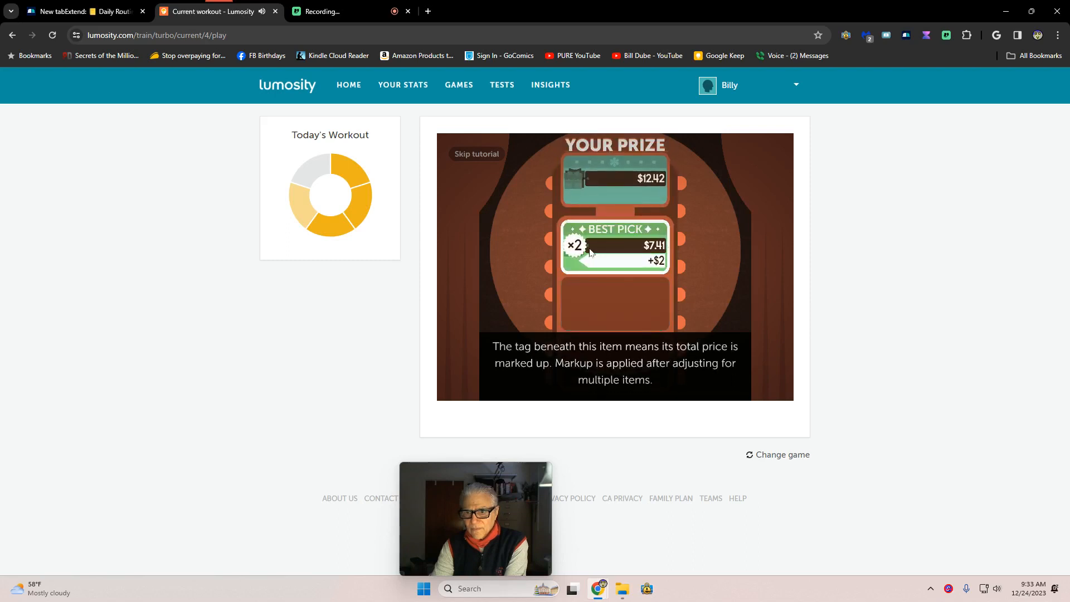
{"action": "left_click", "coordinate": [614, 246]}
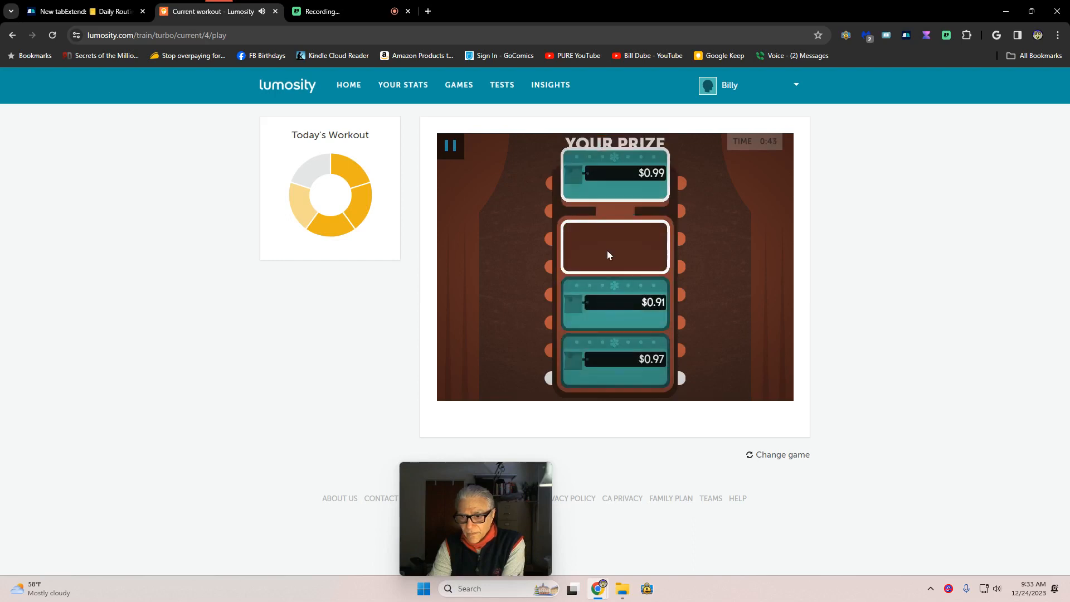
- Swap for pricier prizes, such as the triple $114.80 item, until the round ends at 10,540
{"action": "left_click", "coordinate": [613, 245]}
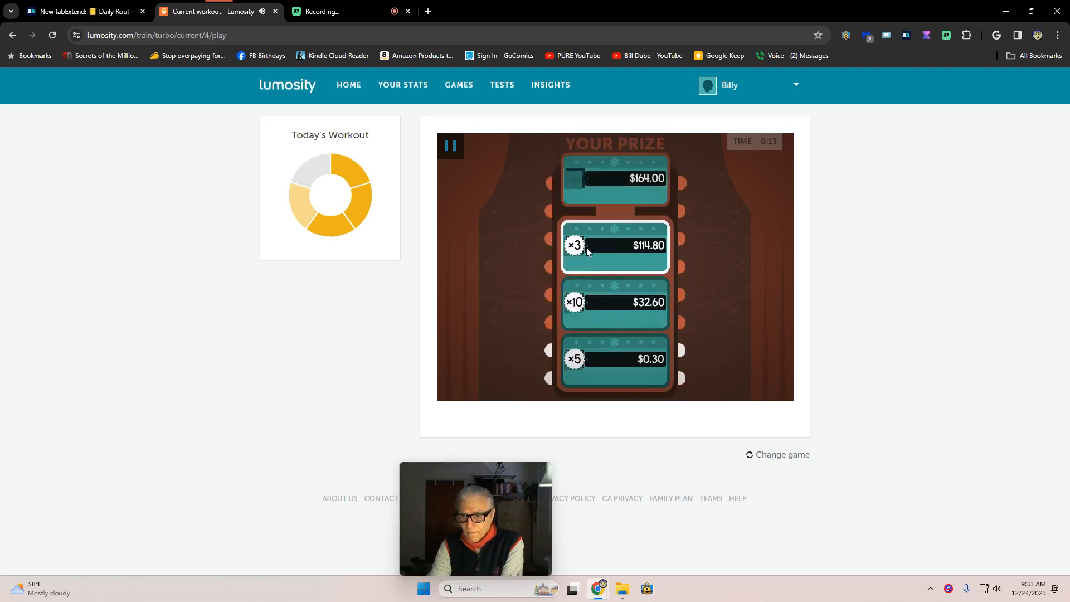
{"action": "left_click", "coordinate": [614, 245]}
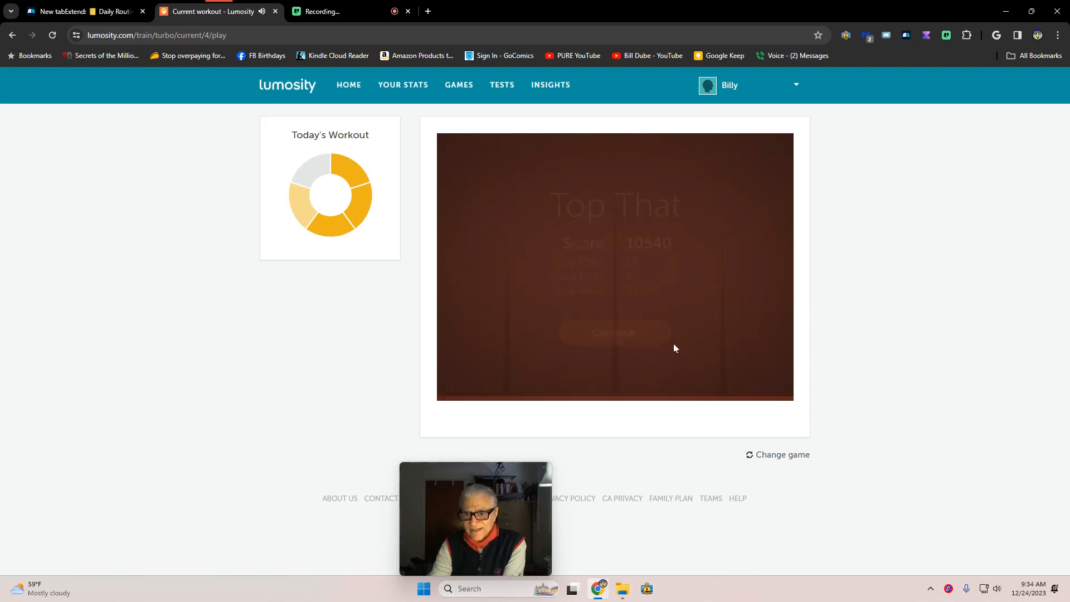
- Leave Top That's 10,540 score screen and go to Magic Chance's intro page
{"action": "left_click", "coordinate": [613, 333]}
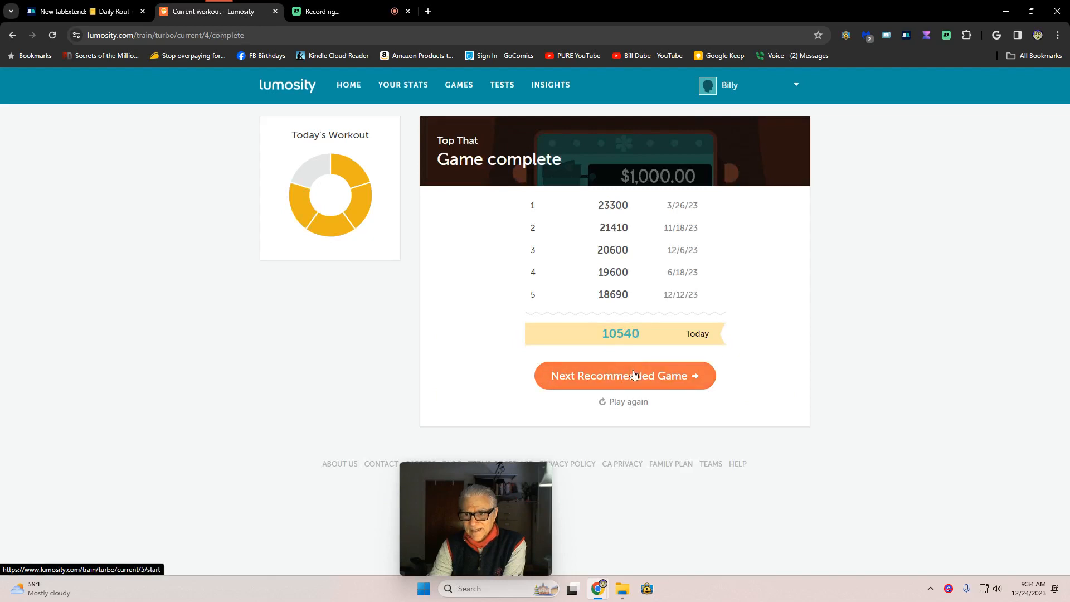
{"action": "left_click", "coordinate": [623, 374]}
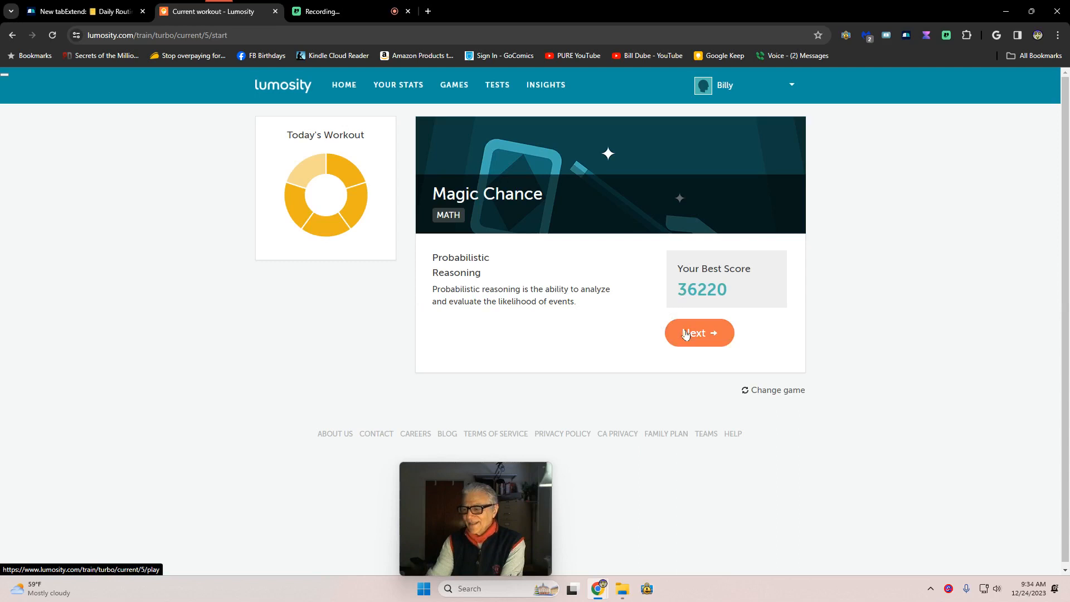
- Advance past the Magic Chance overview and launch its probability-trick tutorial
{"action": "left_click", "coordinate": [698, 333]}
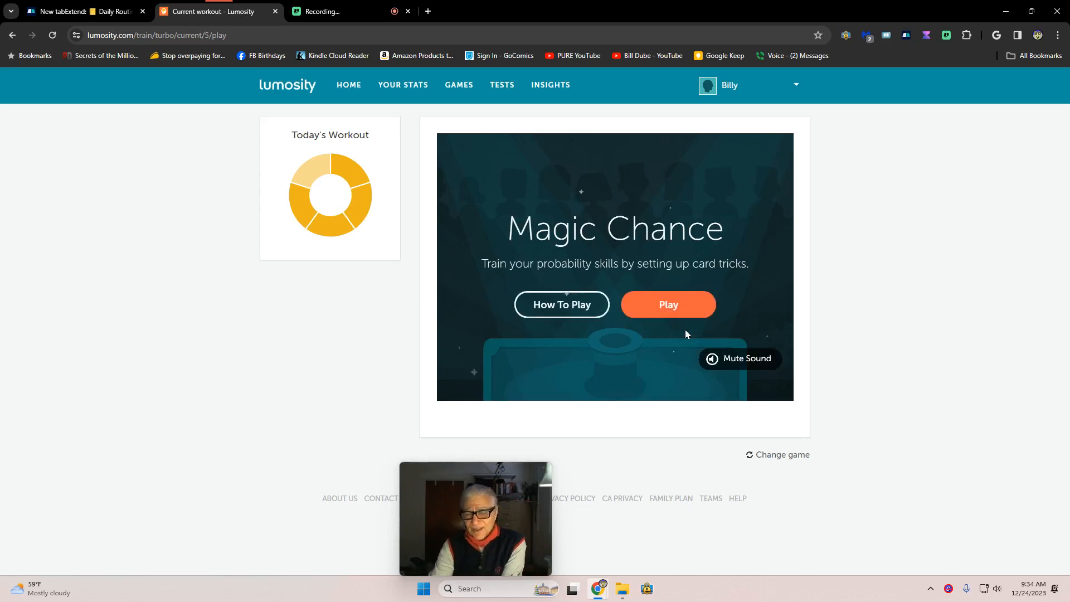
{"action": "mouse_move", "coordinate": [667, 304]}
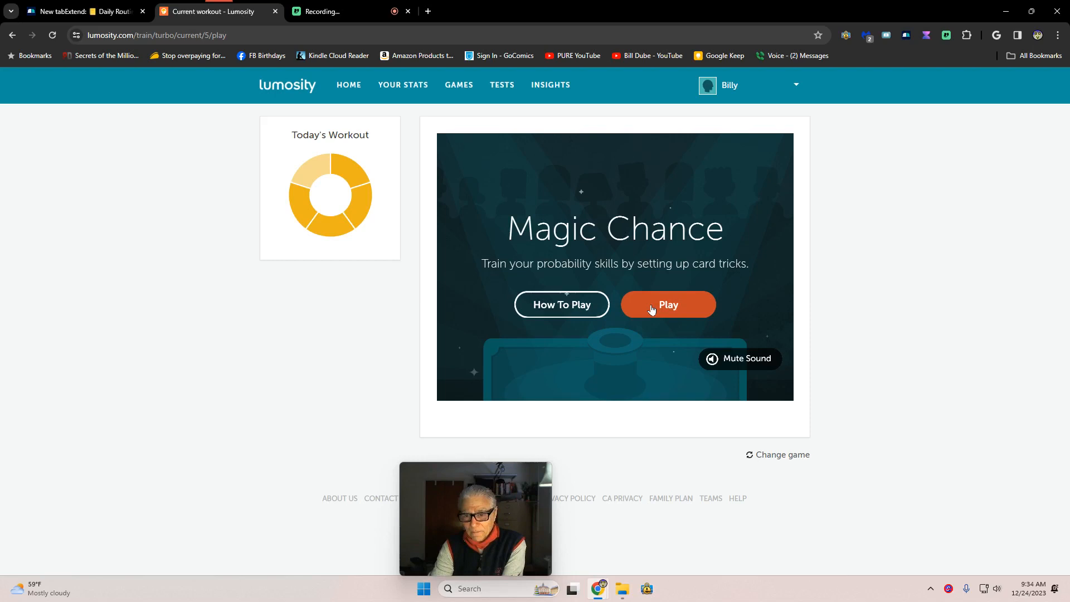
{"action": "left_click", "coordinate": [667, 304]}
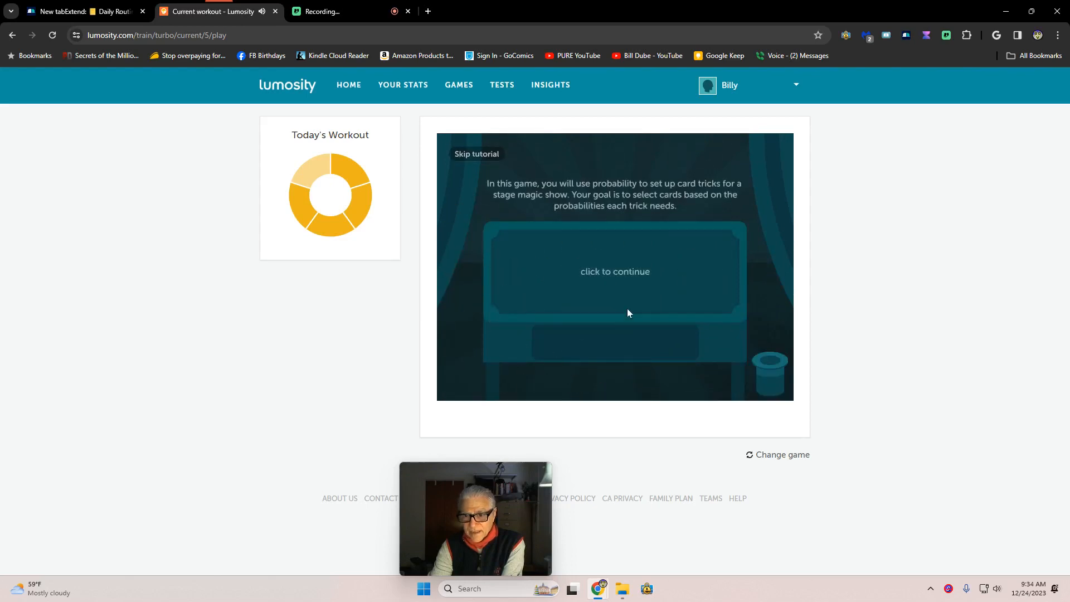
- Solve the practice tricks with three crowns, then a moon card, reaching trial 1 at level 281
{"action": "left_click", "coordinate": [614, 271]}
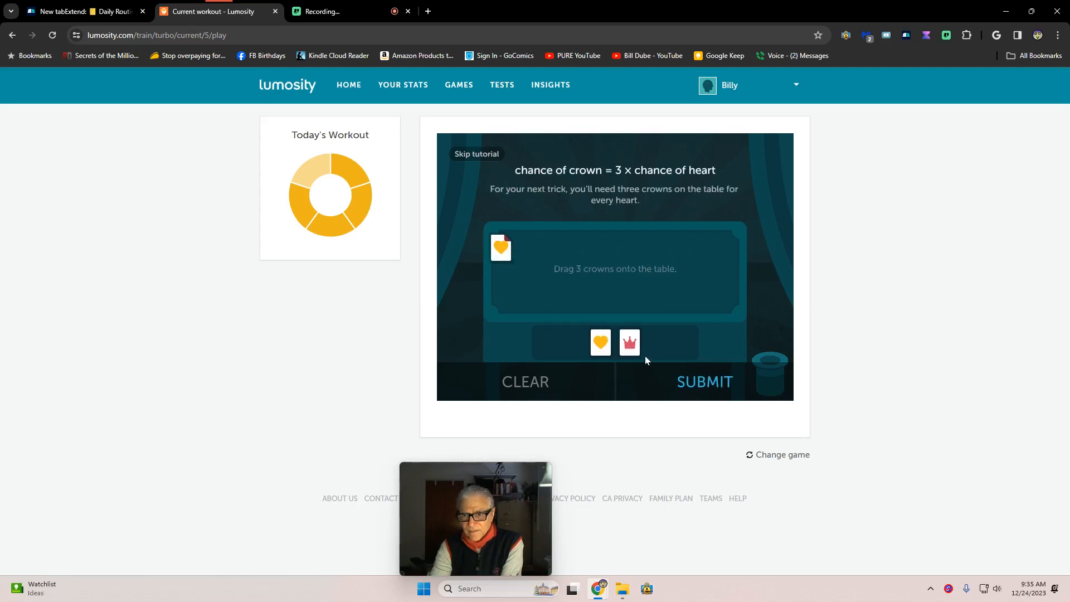
{"action": "left_click_drag", "start_coordinate": [628, 341], "coordinate": [661, 285]}
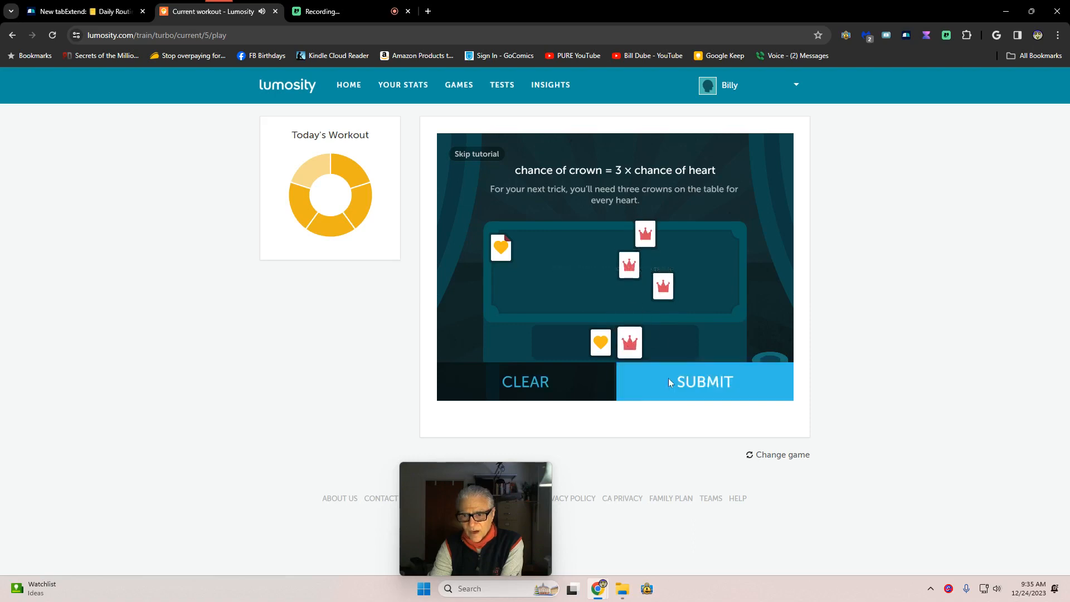
{"action": "left_click", "coordinate": [704, 381]}
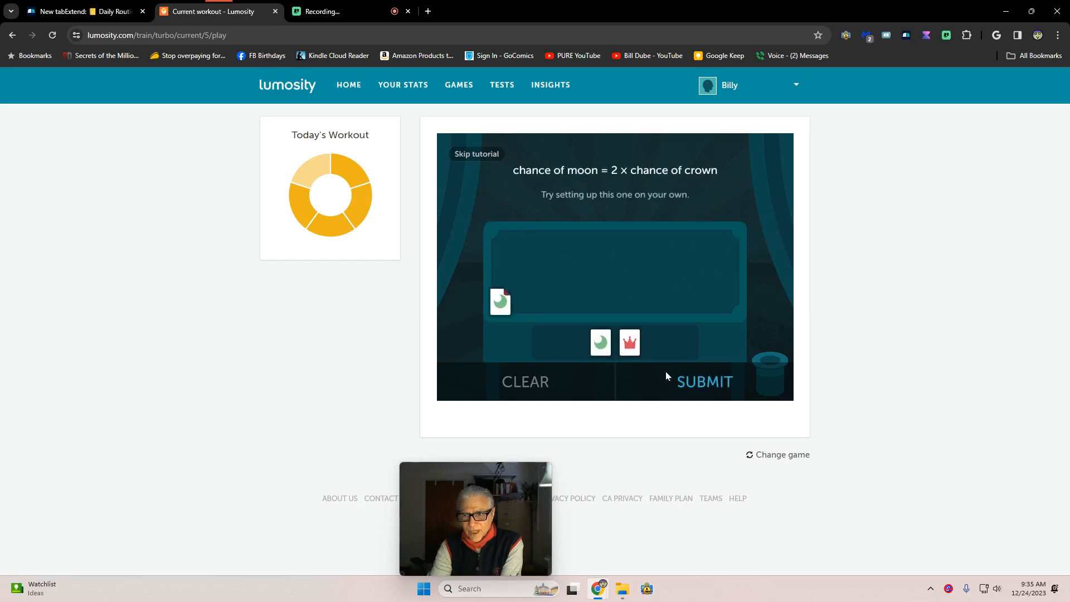
{"action": "left_click", "coordinate": [629, 342]}
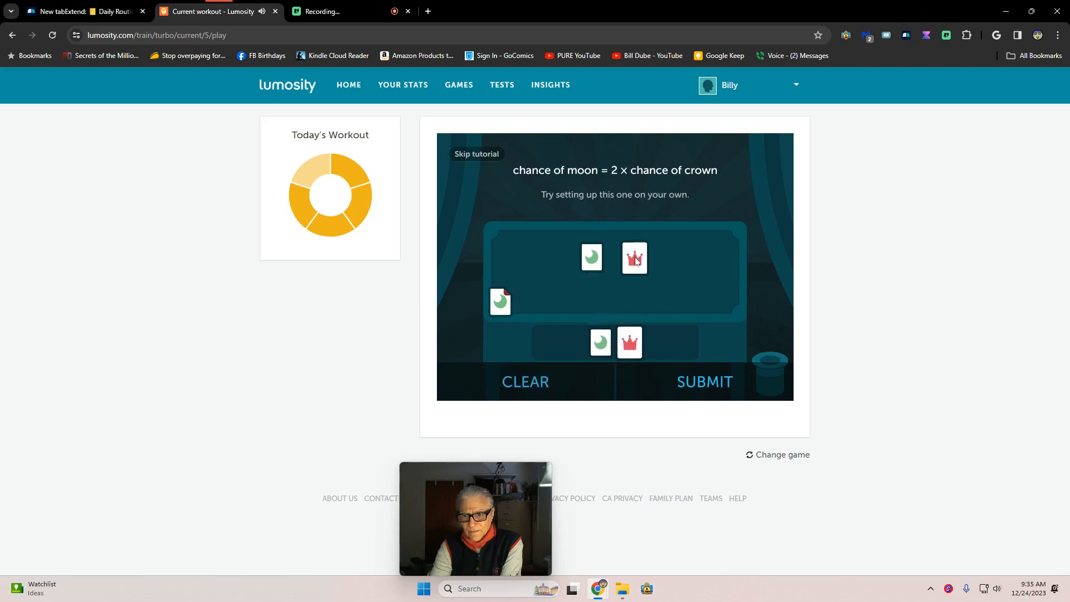
{"action": "left_click", "coordinate": [704, 381]}
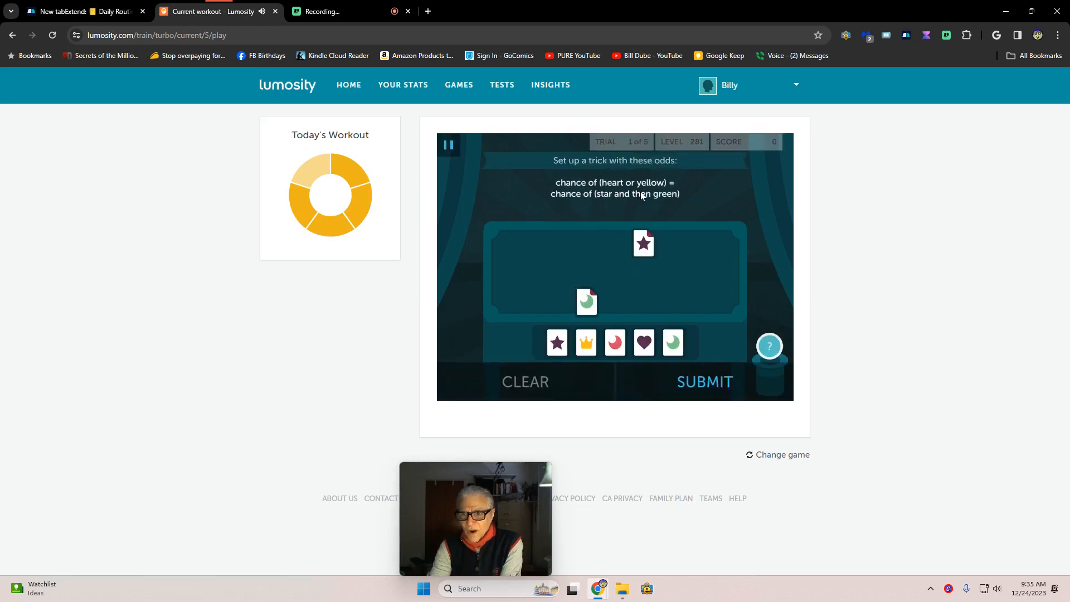
- Add the yellow card and submit to solve trial two
{"action": "left_click", "coordinate": [614, 343]}
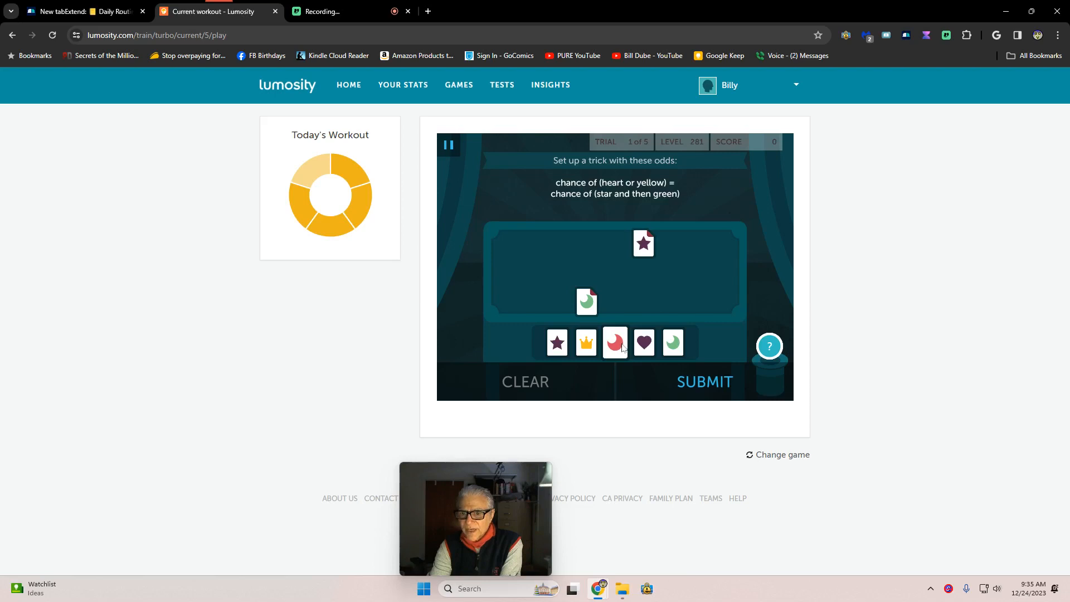
{"action": "left_click", "coordinate": [584, 343]}
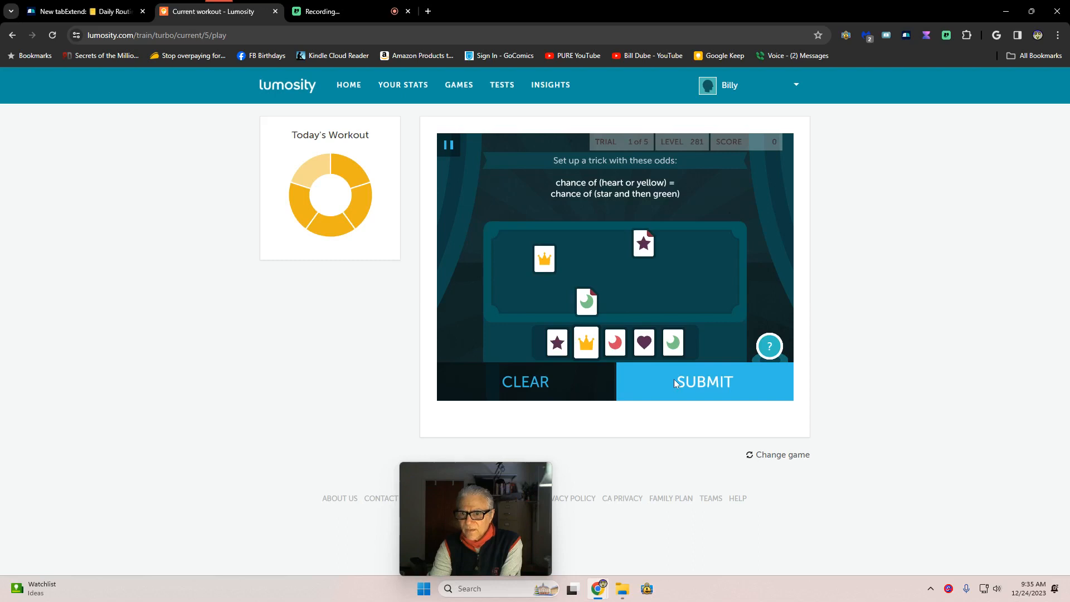
{"action": "left_click", "coordinate": [704, 381]}
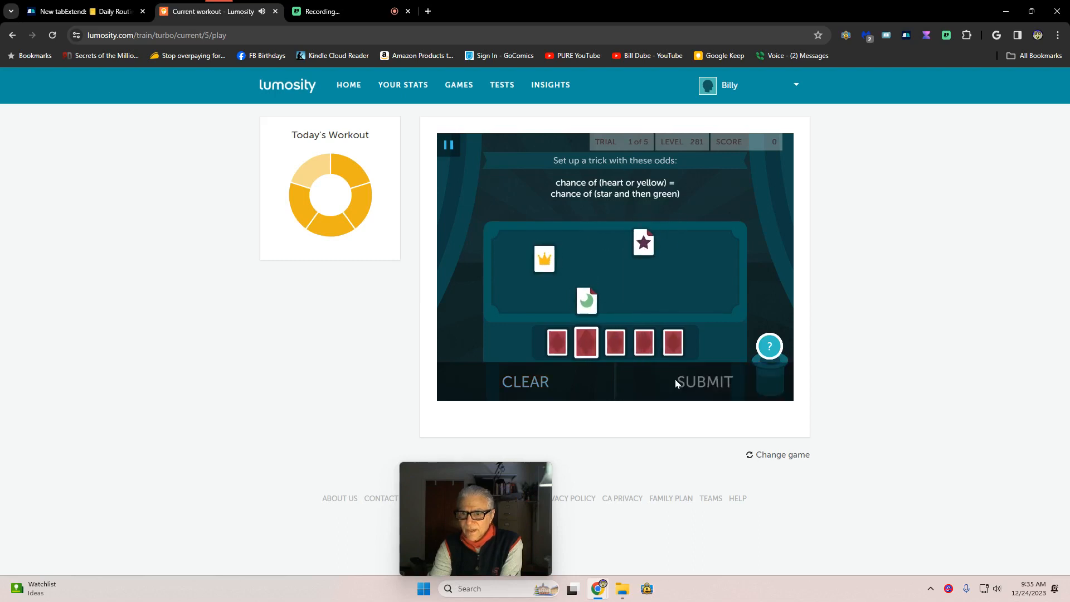
{"action": "left_click", "coordinate": [704, 381]}
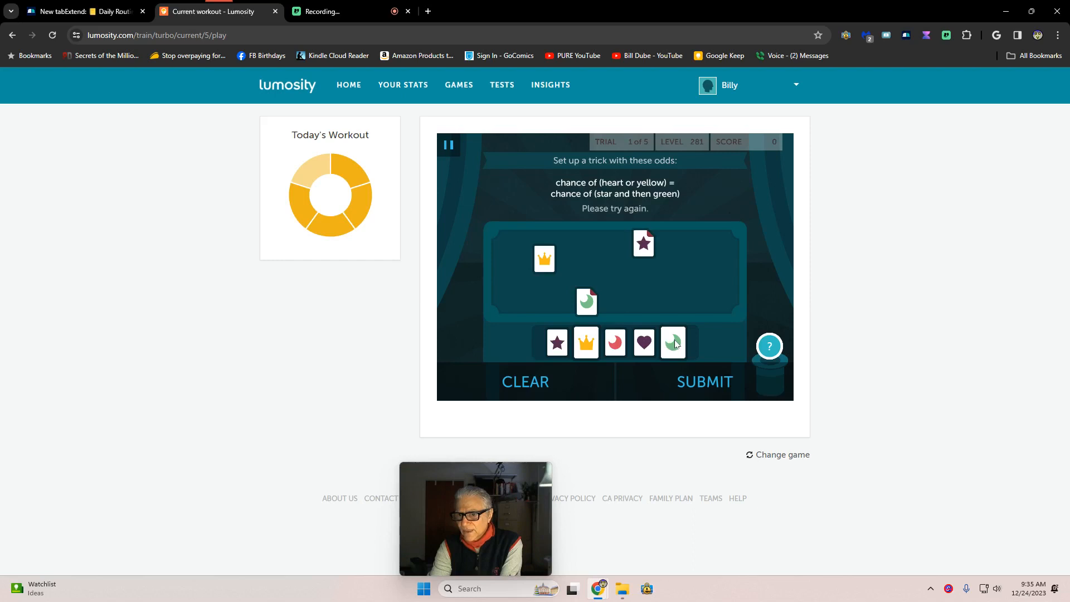
{"action": "left_click", "coordinate": [672, 342]}
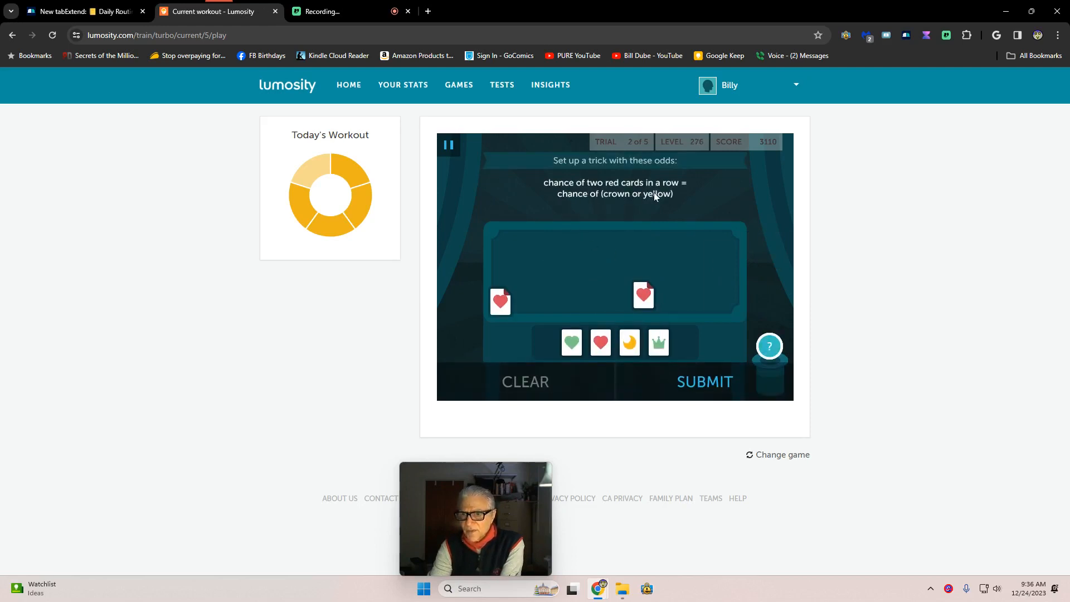
{"action": "mouse_move", "coordinate": [603, 217]}
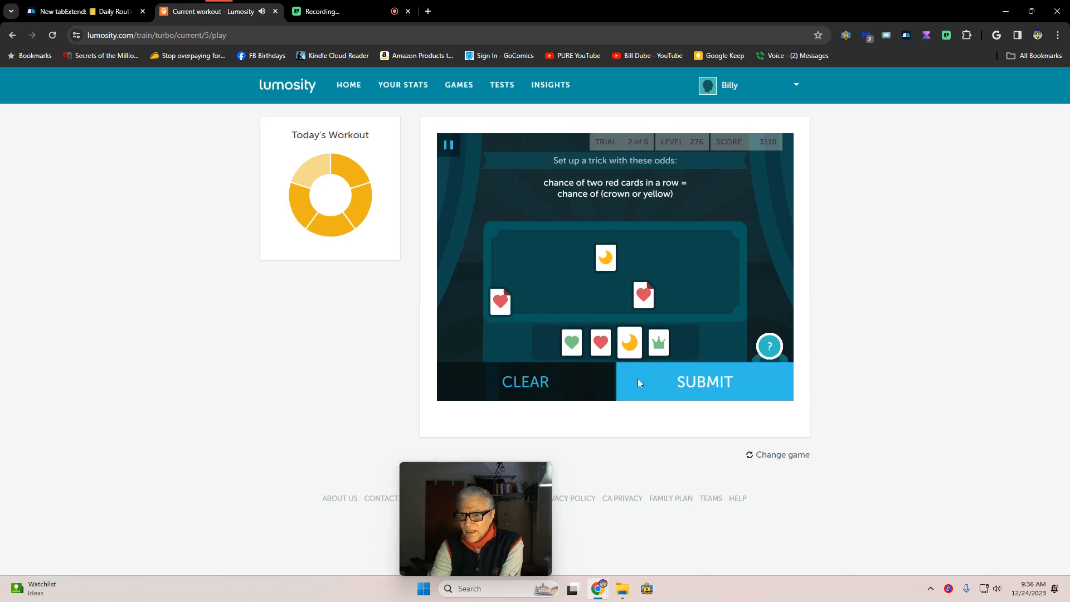
{"action": "mouse_move", "coordinate": [691, 407]}
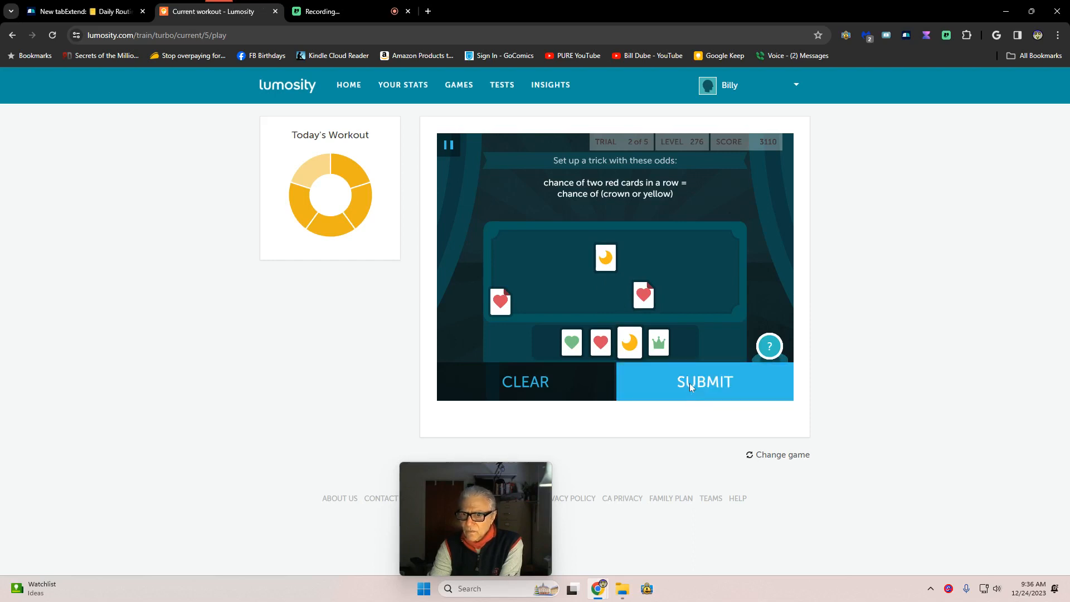
{"action": "left_click", "coordinate": [704, 381]}
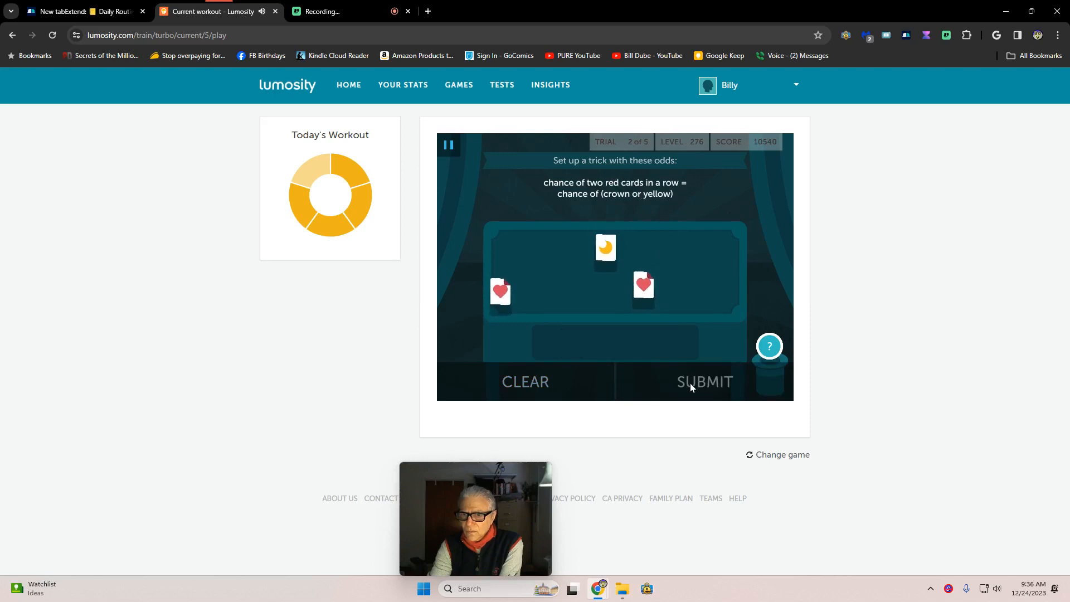
{"action": "left_click", "coordinate": [704, 381]}
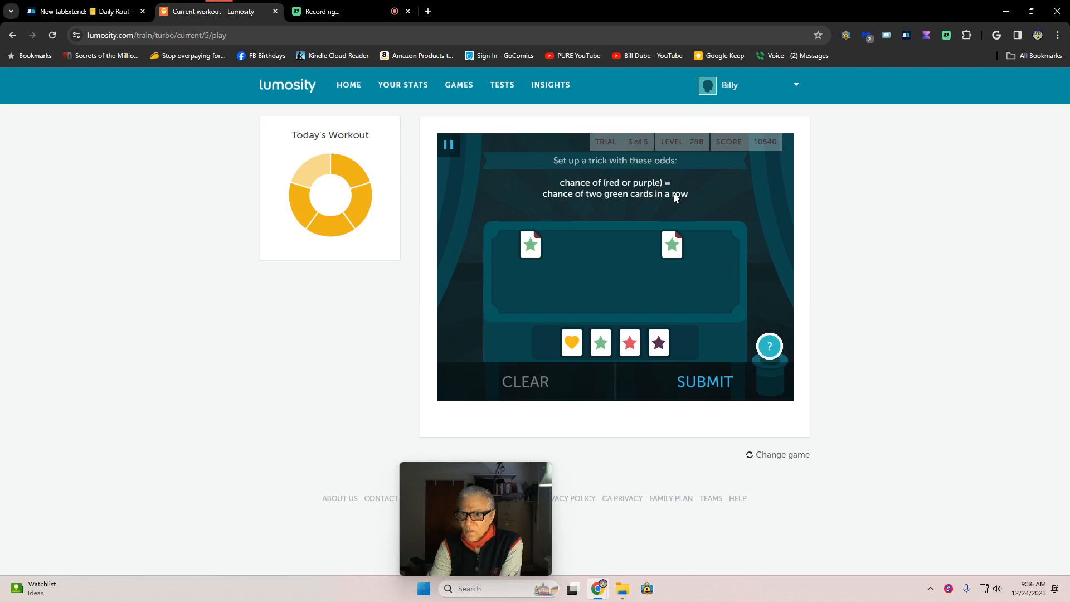
{"action": "mouse_move", "coordinate": [609, 210]}
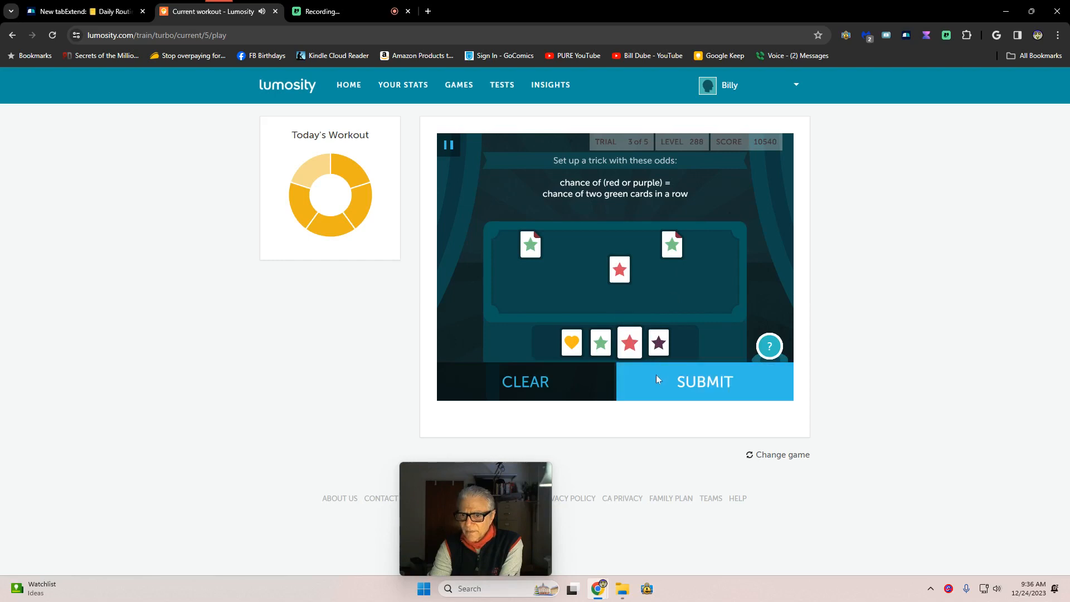
- Submit trial three with the red star card, scoring 18,860 and reaching level 308
{"action": "left_click", "coordinate": [704, 382]}
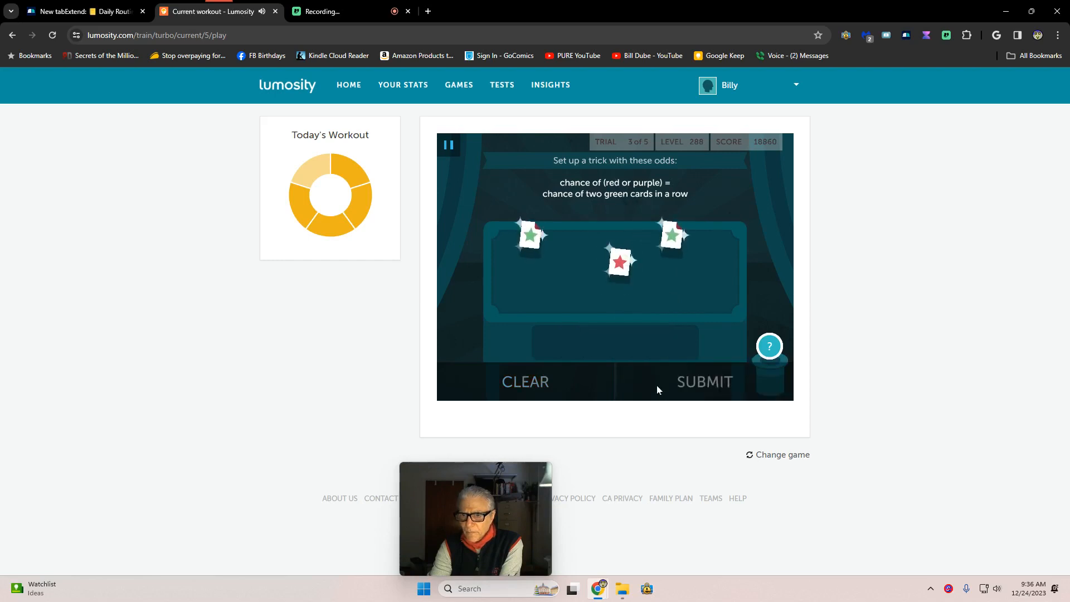
{"action": "left_click", "coordinate": [704, 381]}
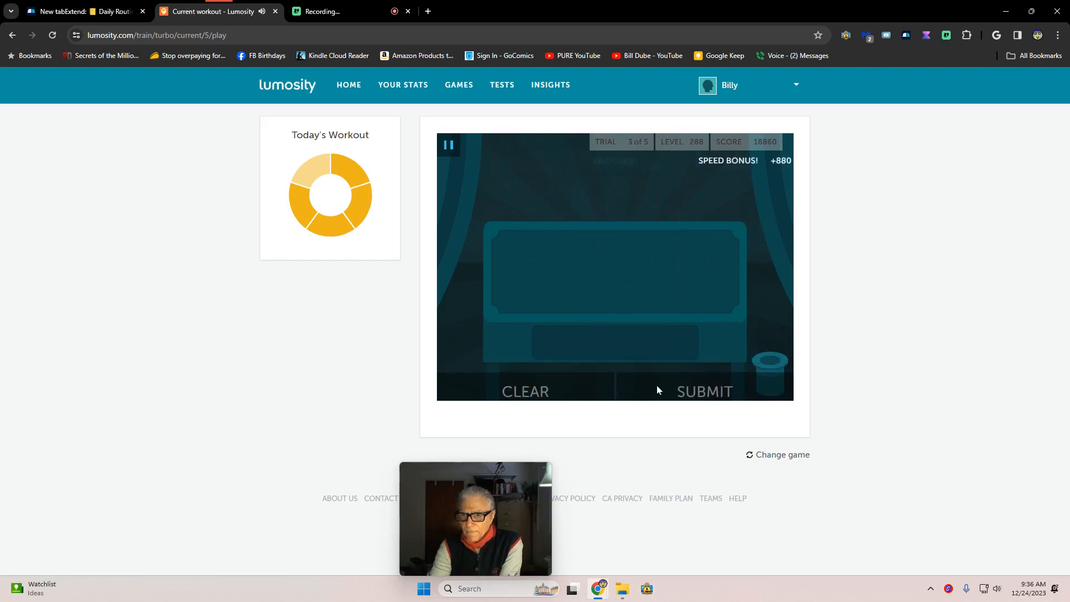
{"action": "left_click", "coordinate": [704, 391]}
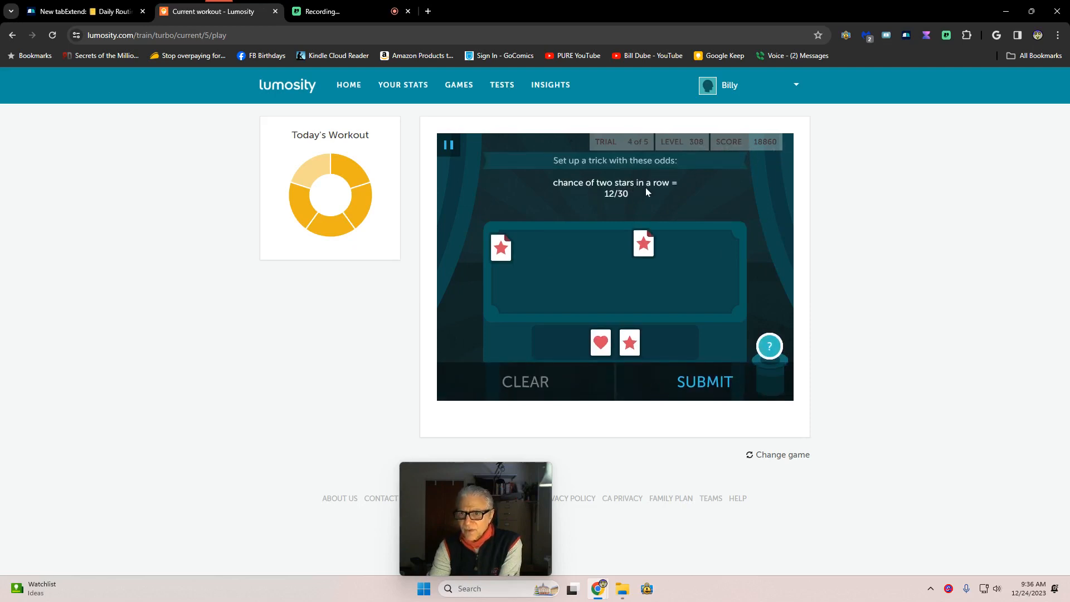
{"action": "mouse_move", "coordinate": [634, 218]}
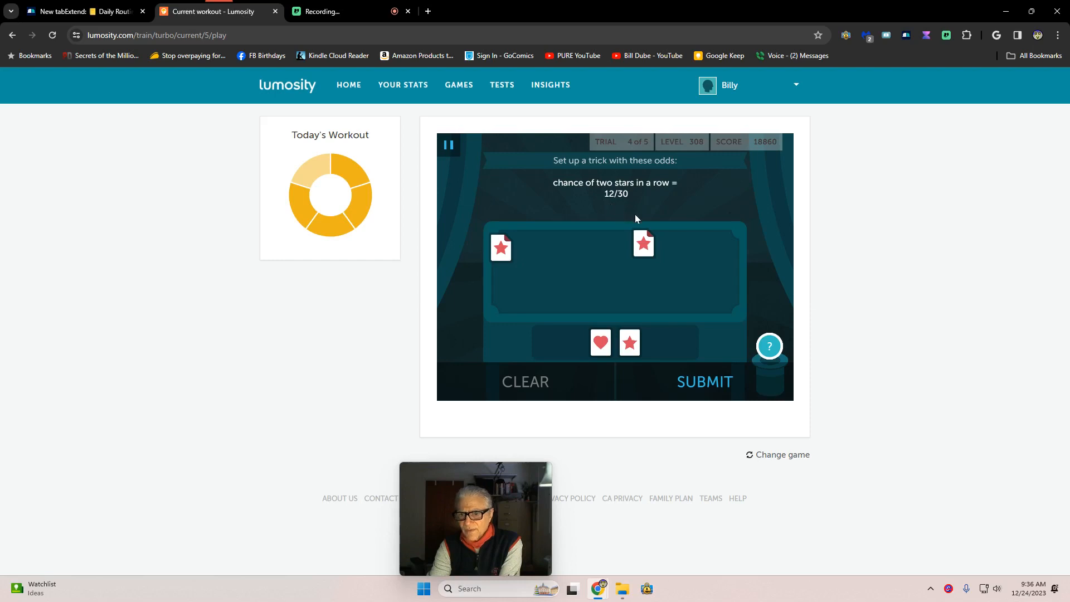
- Add heart cards for trial four, retry after the wrong answer, and view the revealed solution
{"action": "left_click", "coordinate": [599, 341]}
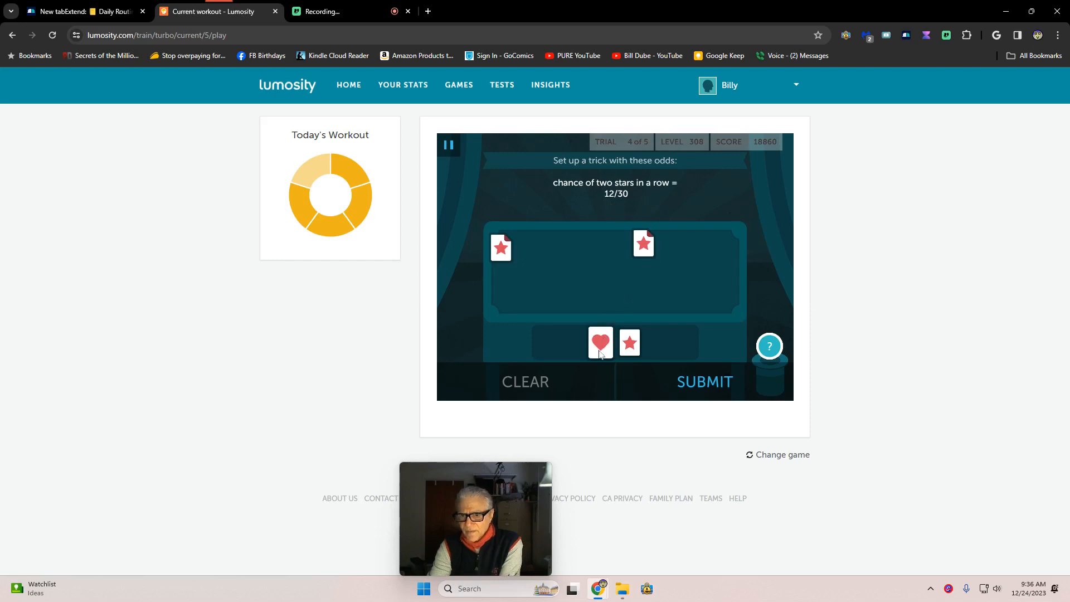
{"action": "left_click", "coordinate": [600, 343]}
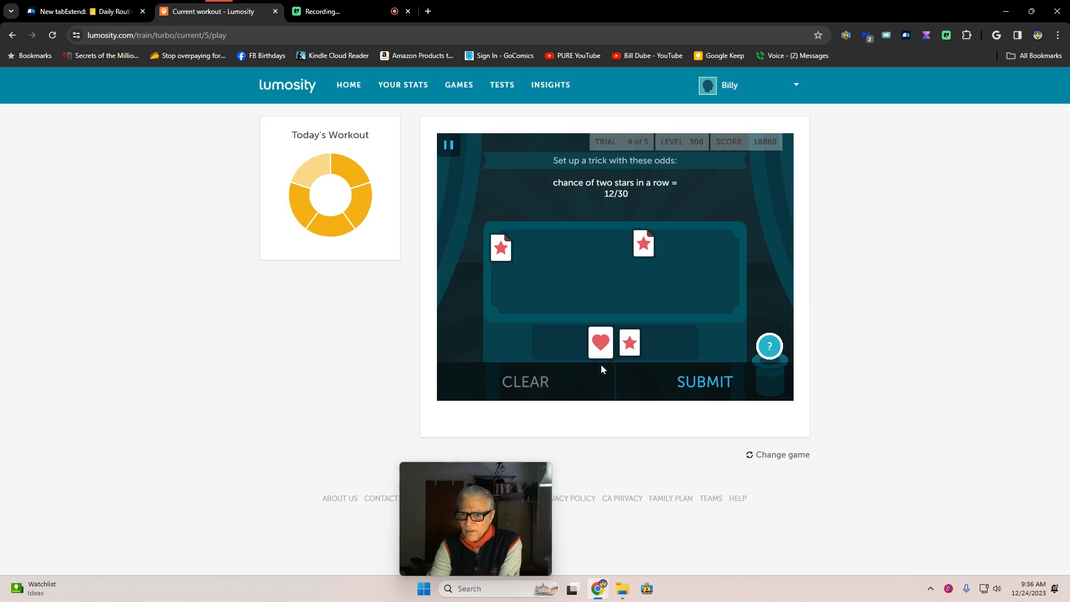
{"action": "mouse_move", "coordinate": [578, 188]}
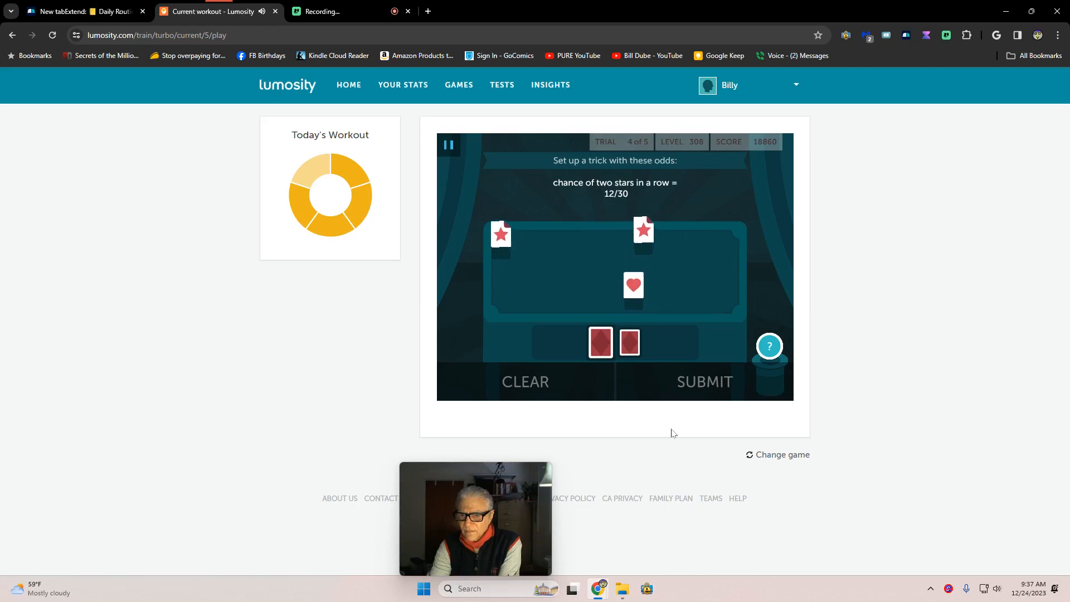
{"action": "left_click", "coordinate": [705, 381]}
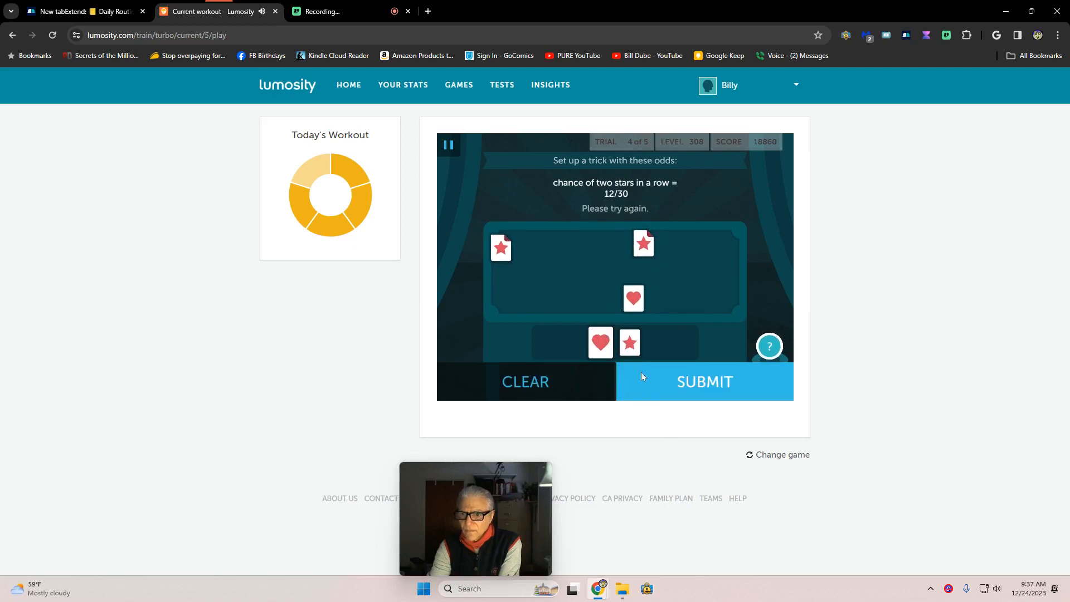
{"action": "left_click", "coordinate": [628, 341]}
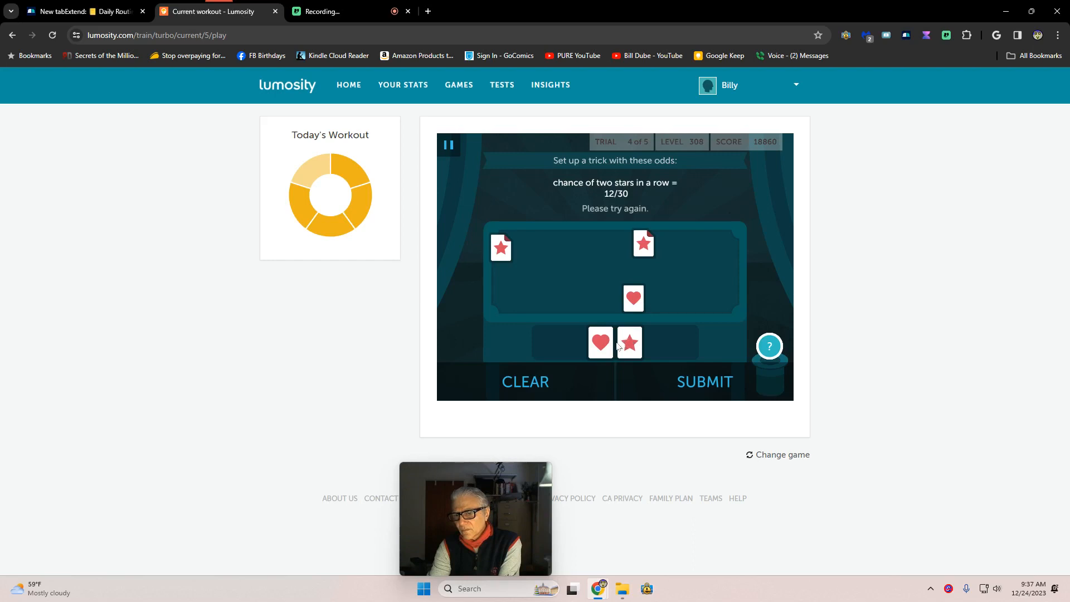
{"action": "left_click", "coordinate": [600, 342]}
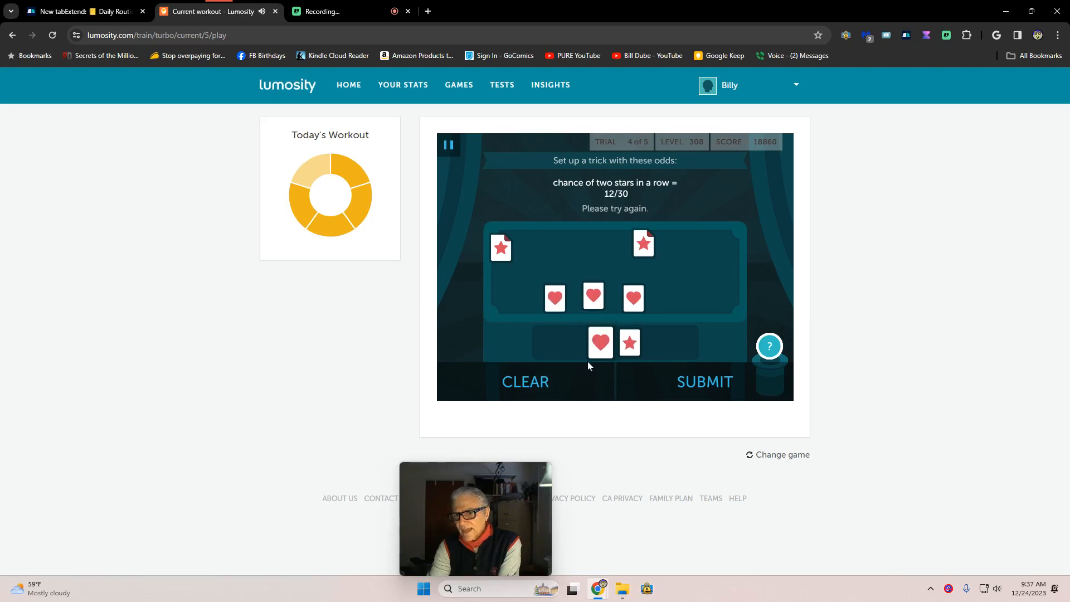
{"action": "left_click", "coordinate": [704, 381]}
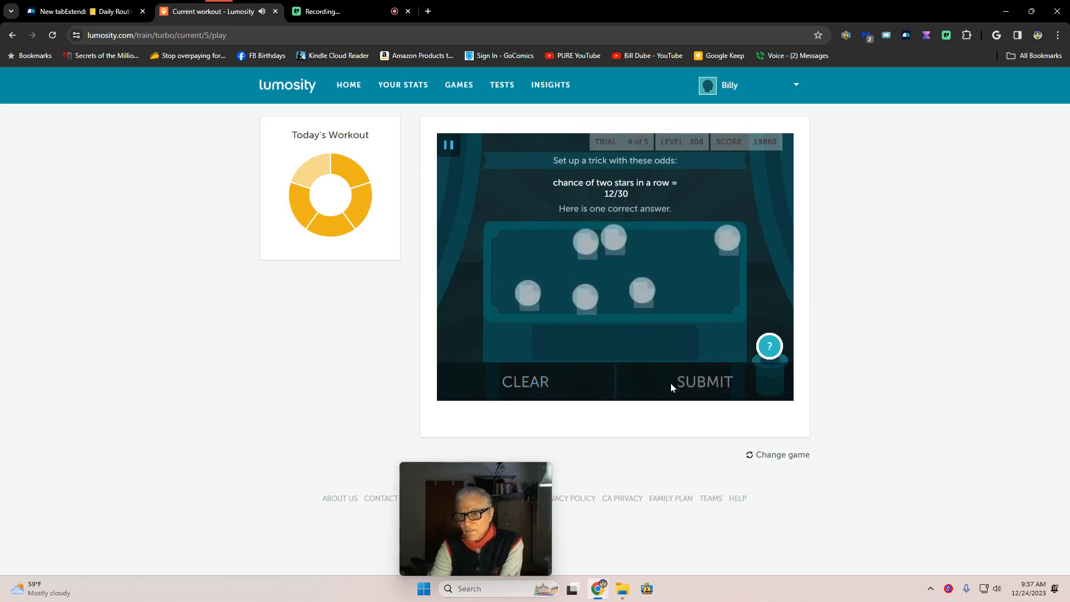
{"action": "left_click", "coordinate": [704, 381]}
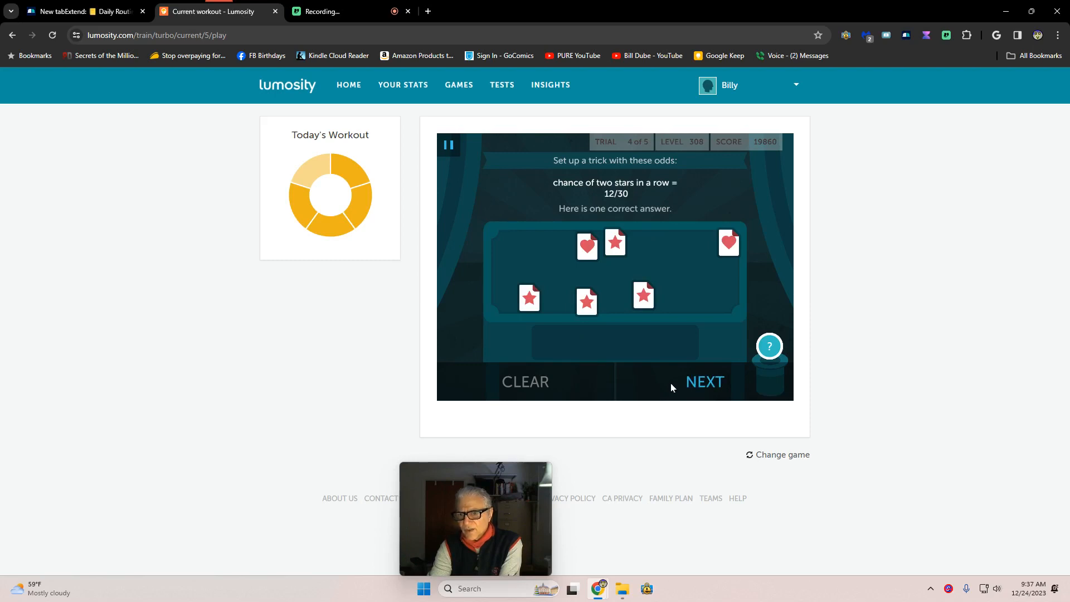
{"action": "left_click", "coordinate": [705, 381]}
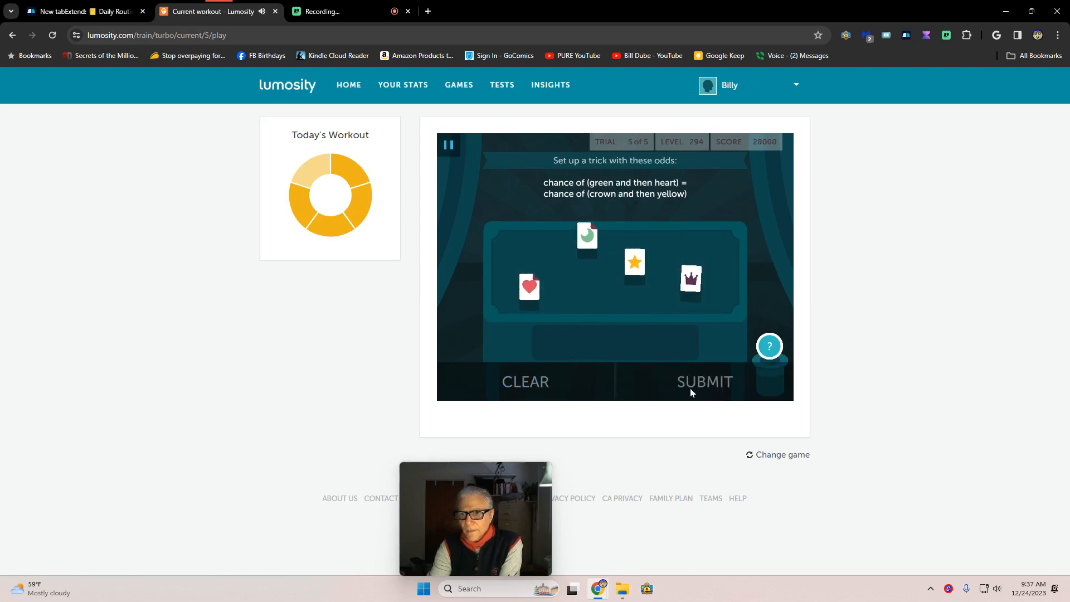
- Submit the fifth trick to see results: 28,000 points, 4 of 5 correct, level 297
{"action": "left_click", "coordinate": [704, 381]}
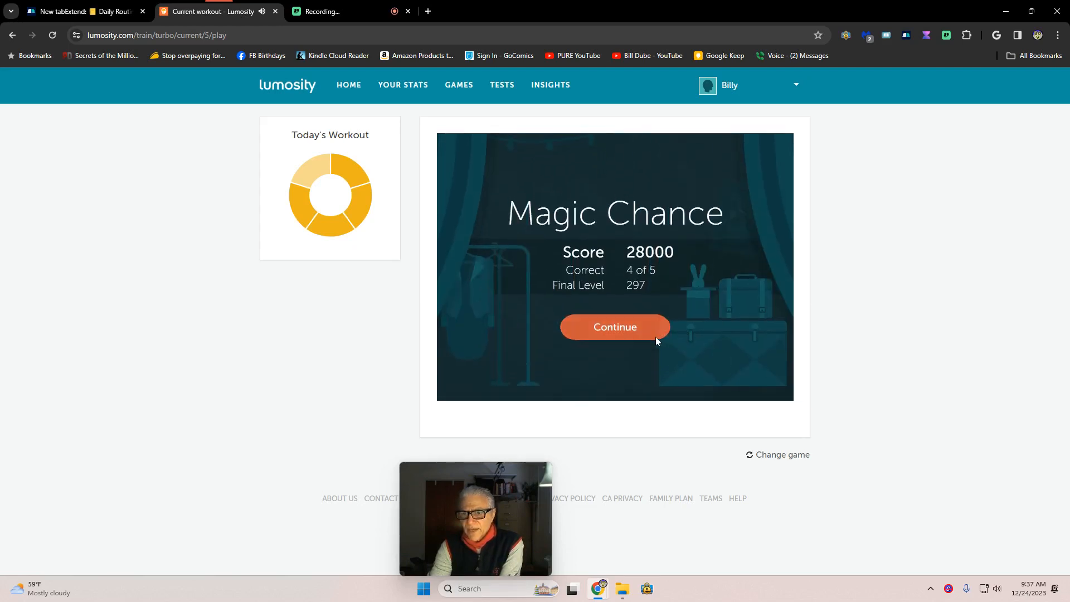
- Clear the Magic Chance results and workout summary to reach the dashboard's 38-day streak
{"action": "left_click", "coordinate": [613, 327]}
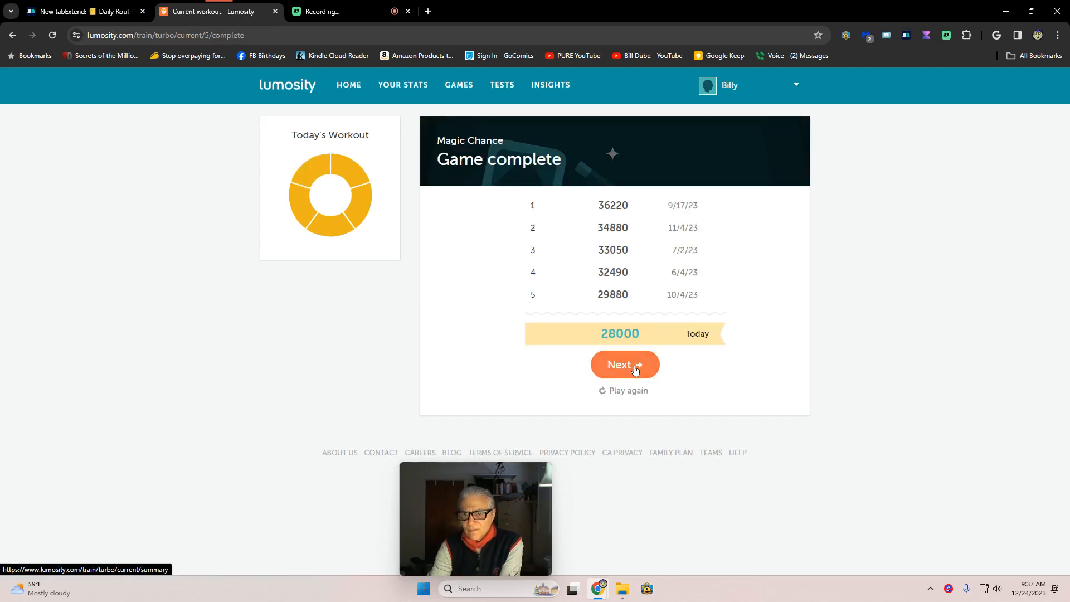
{"action": "left_click", "coordinate": [623, 364]}
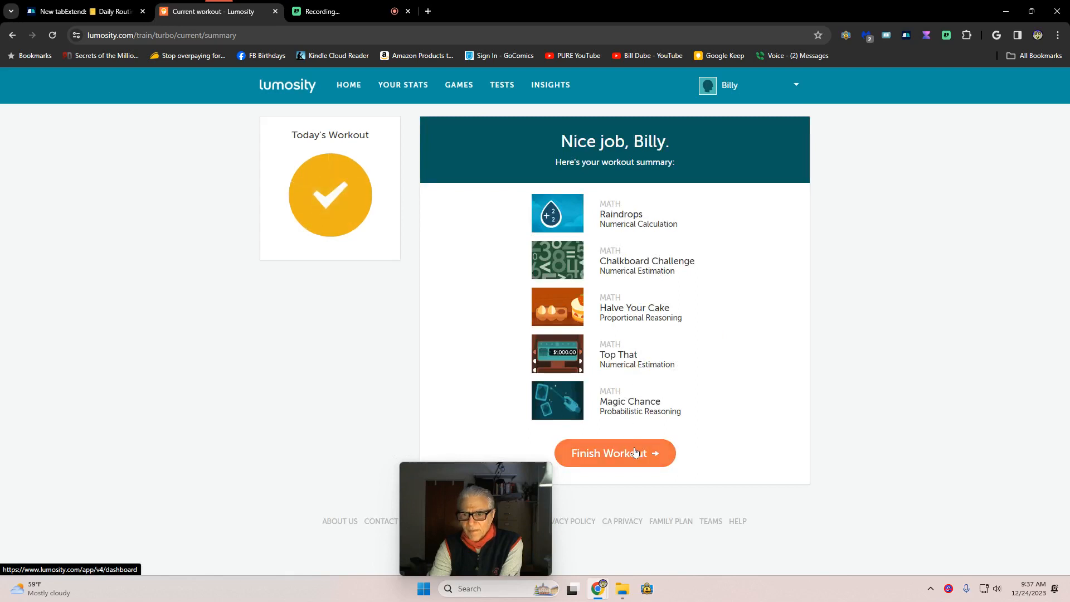
{"action": "left_click", "coordinate": [613, 452]}
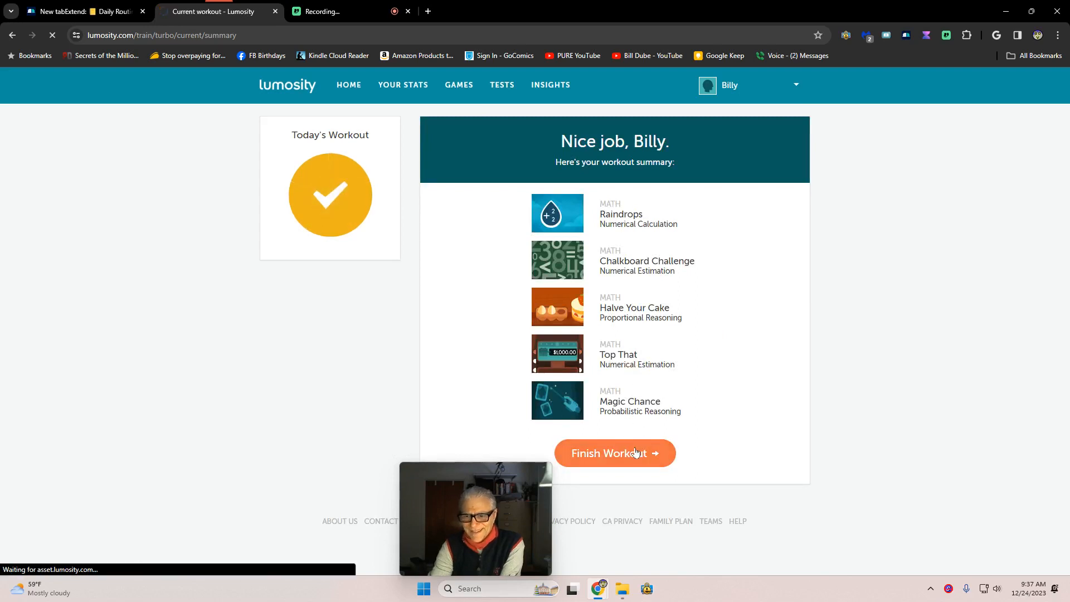
{"action": "left_click", "coordinate": [613, 452]}
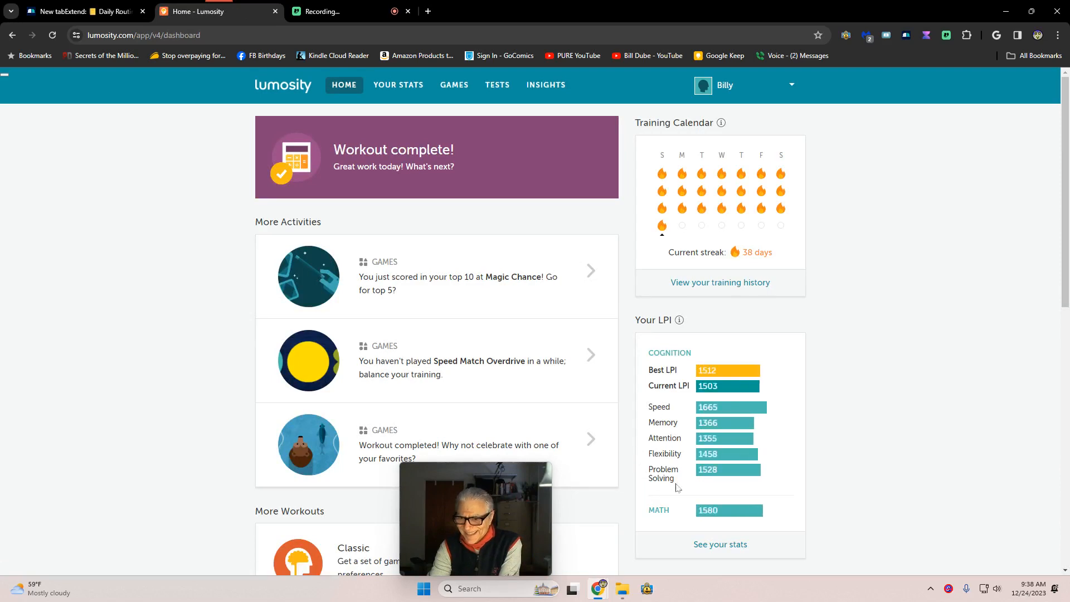